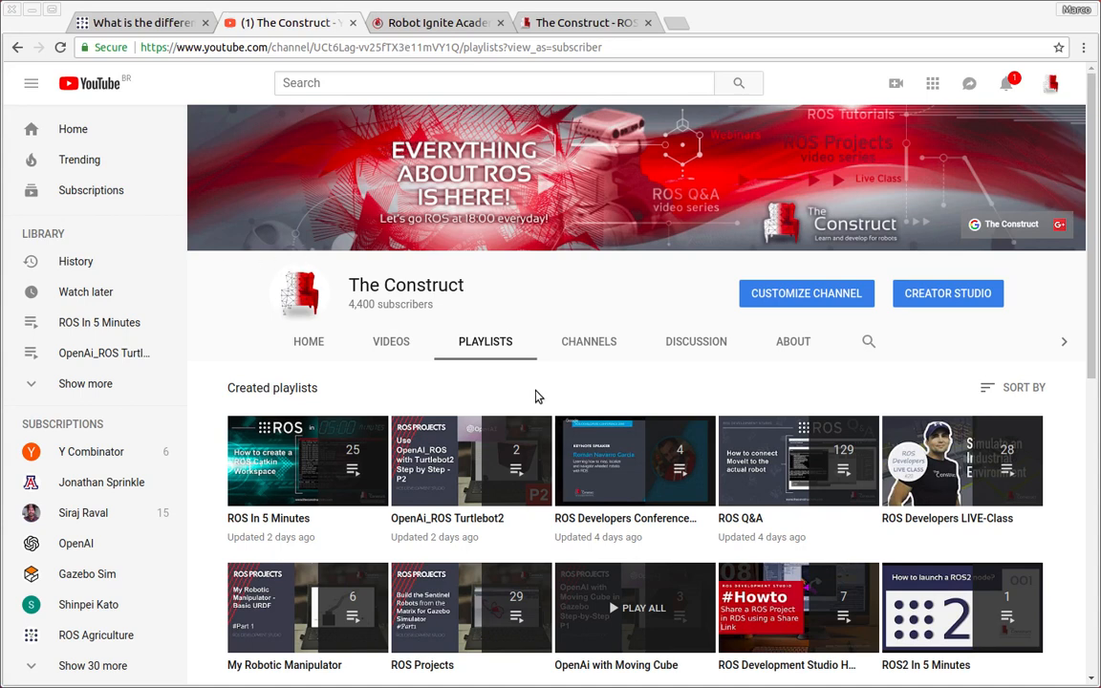
# Browse The Construct's YouTube playlists, then bring up the ROS Answers topics-versus-messages question.
pyautogui.scroll(-3)
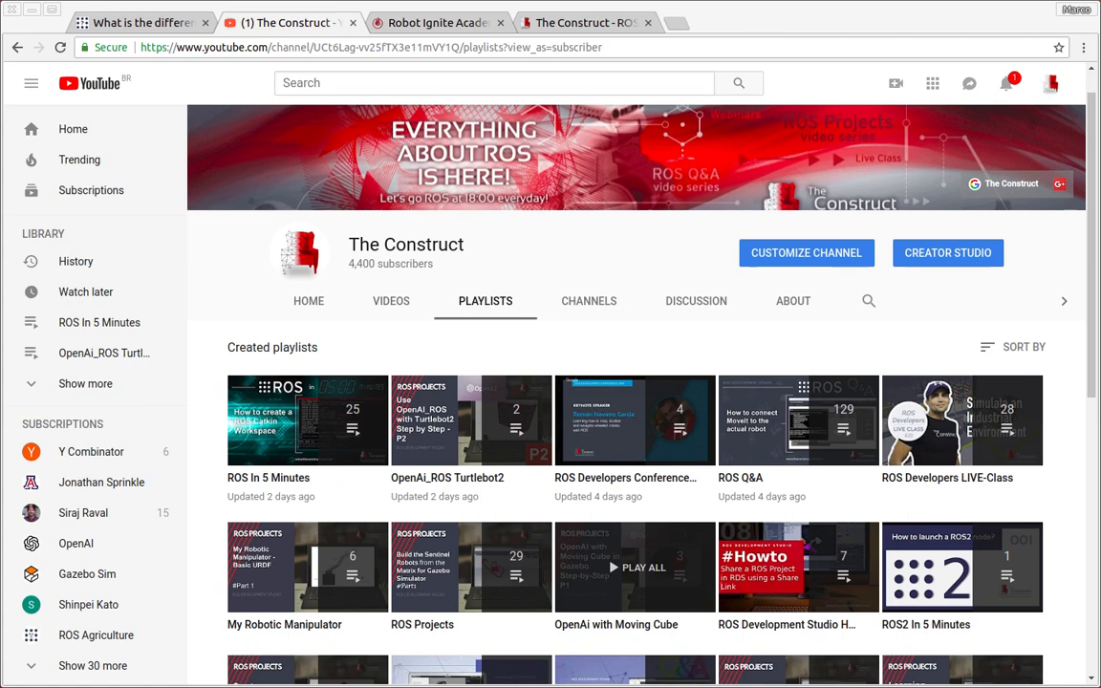
pyautogui.moveTo(524, 351)
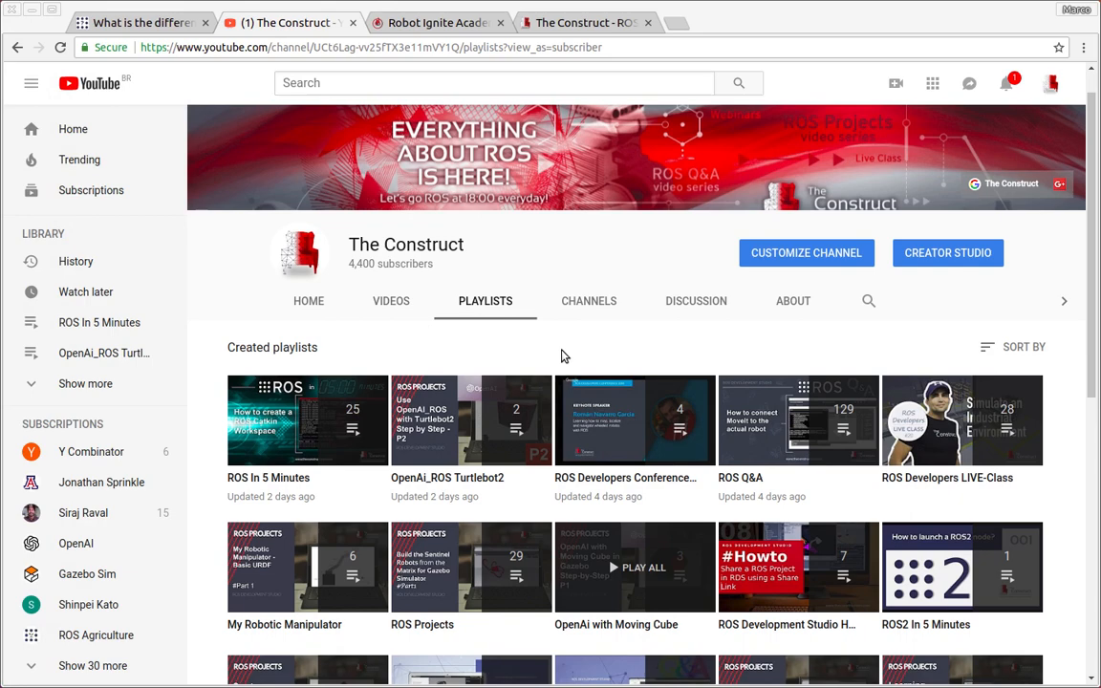
pyautogui.scroll(-3)
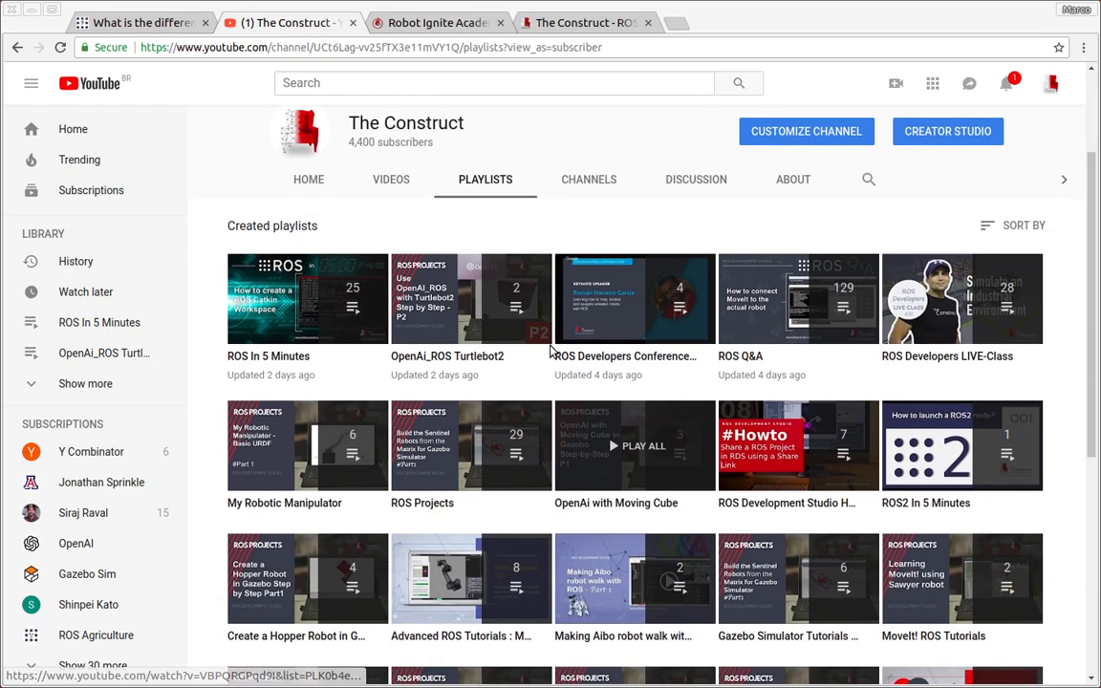
pyautogui.click(139, 22)
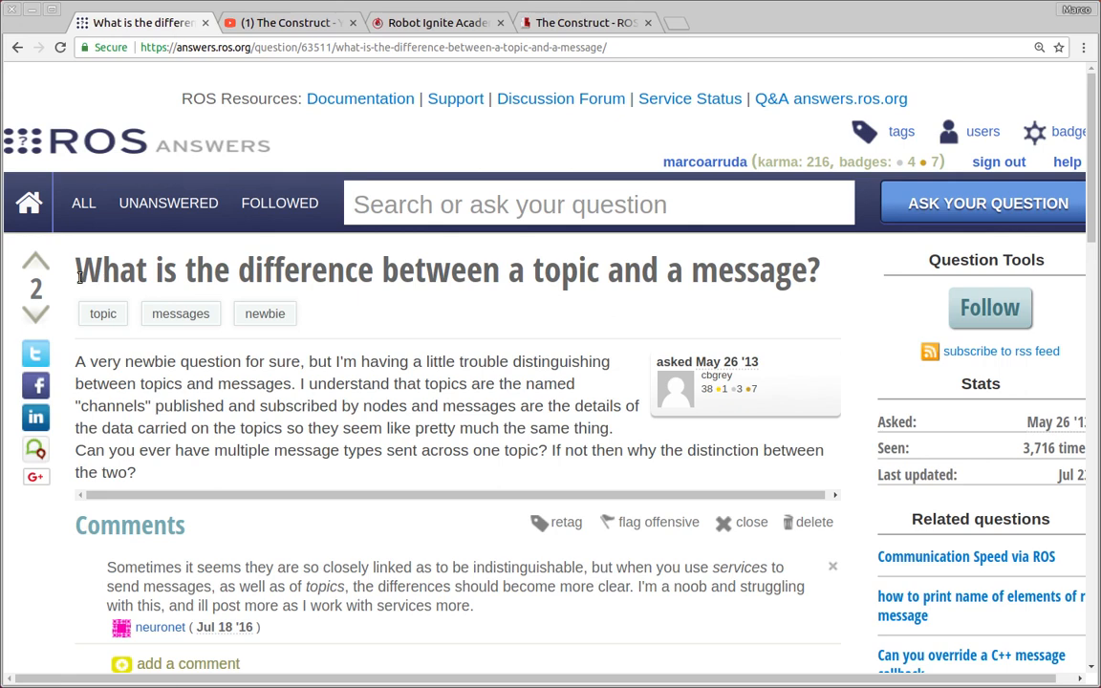
pyautogui.moveTo(76, 270); pyautogui.dragTo(506, 269)
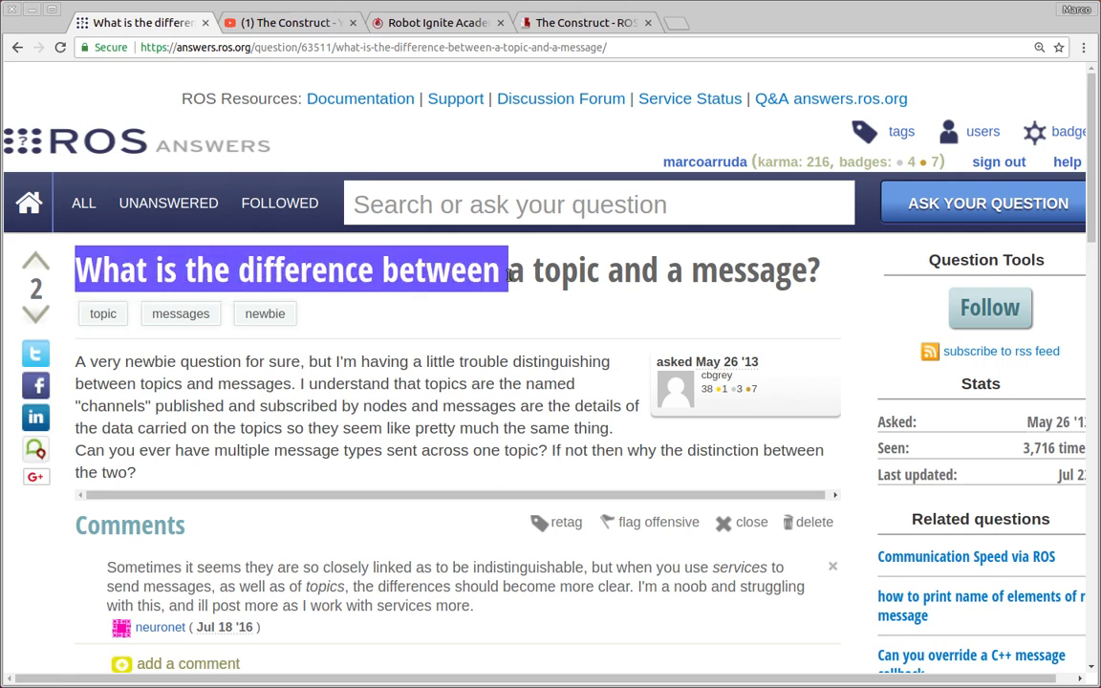
pyautogui.click(764, 316)
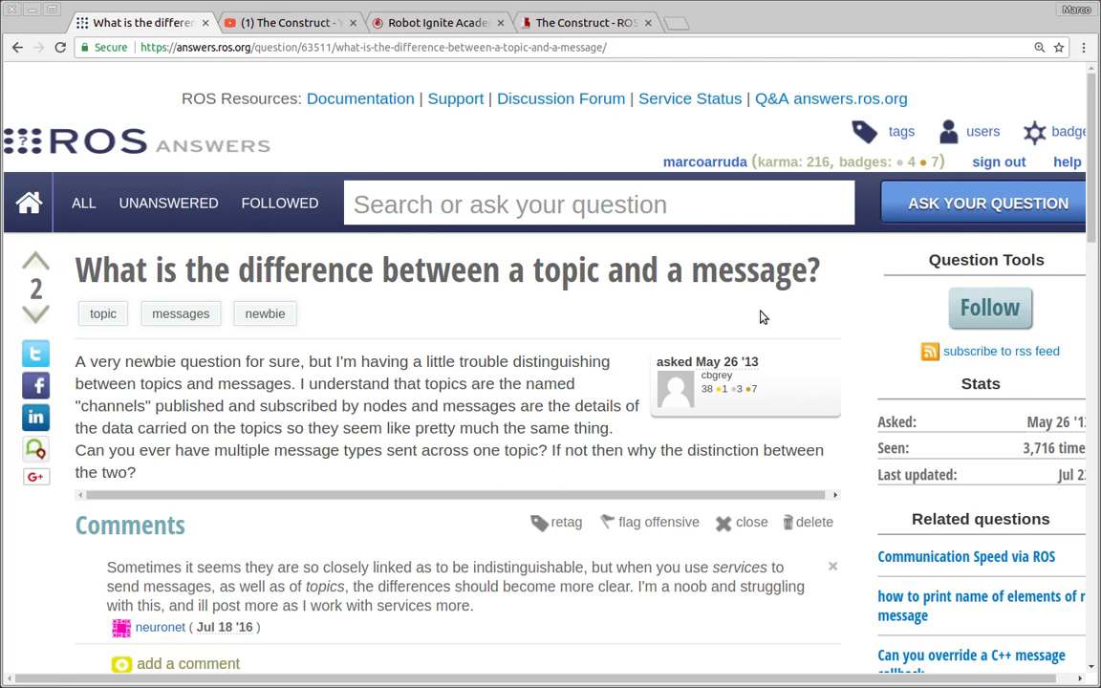
pyautogui.moveTo(666, 310)
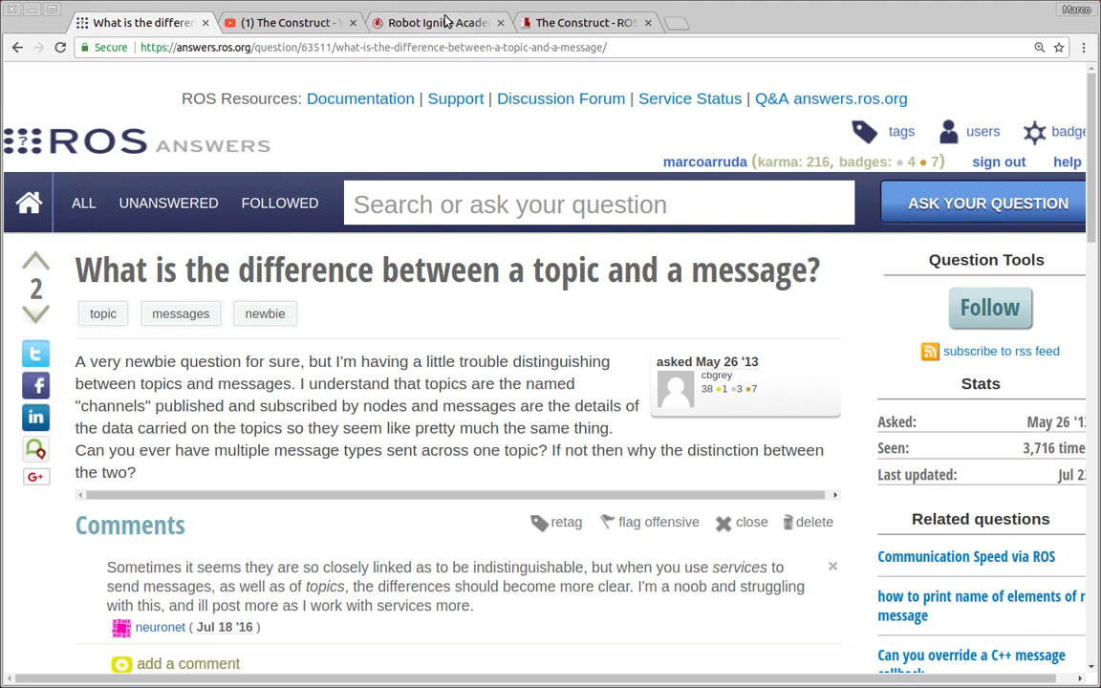
# Open the Robot Ignite Academy catalogue and browse its Beginner Courses list.
pyautogui.click(438, 22)
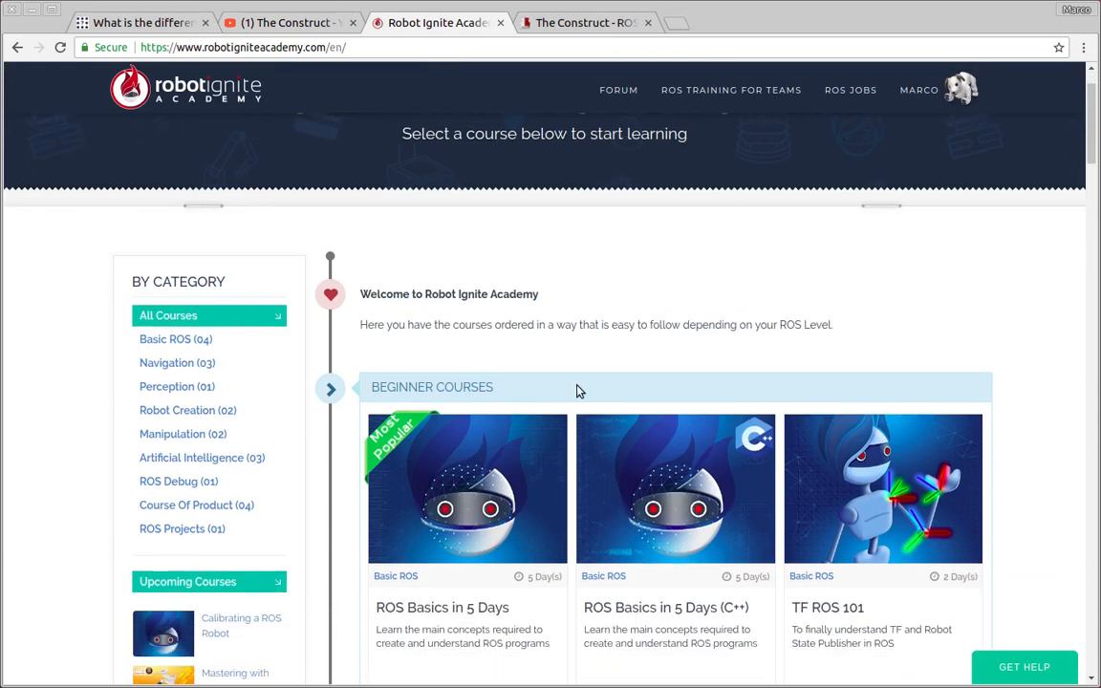
pyautogui.scroll(-3)
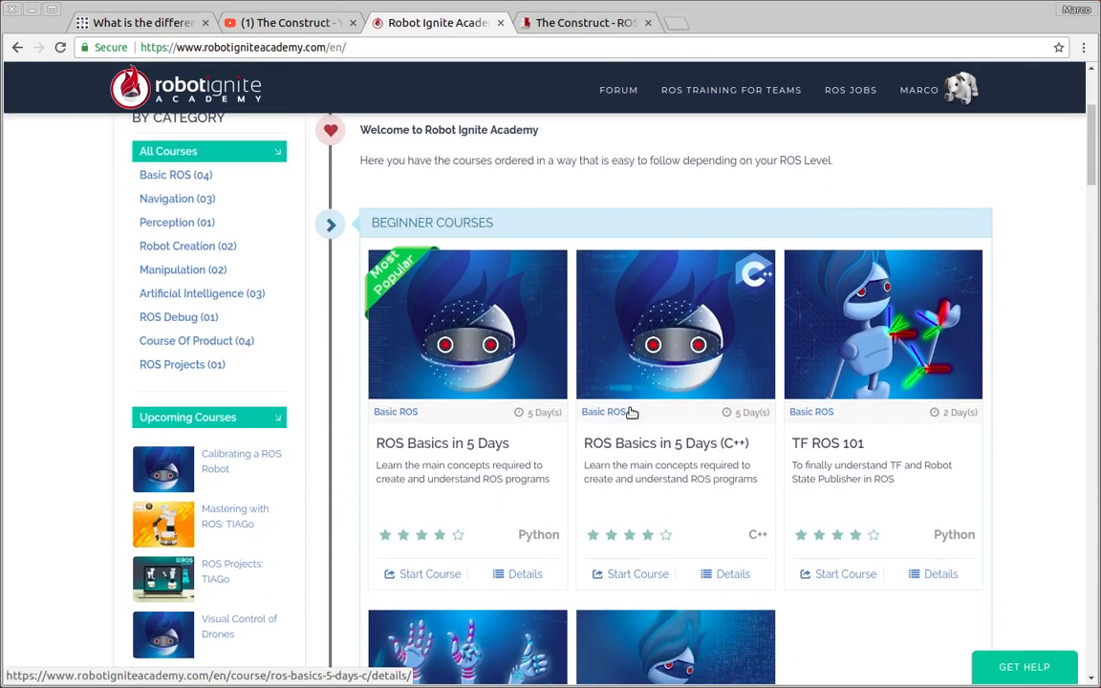
pyautogui.scroll(-3)
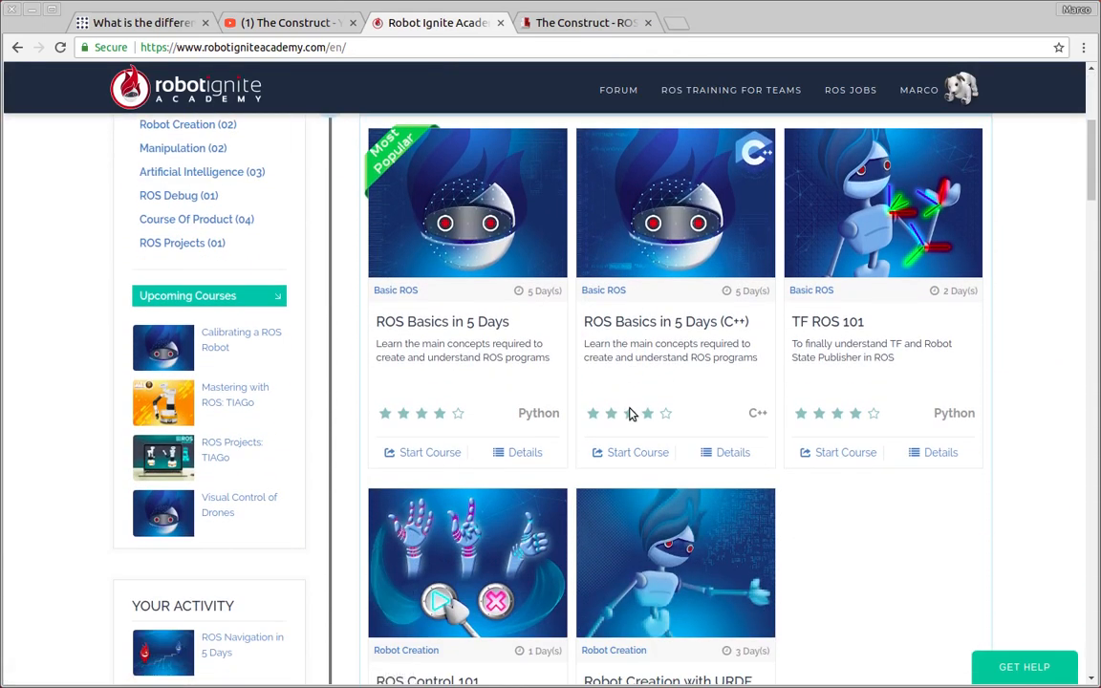
pyautogui.scroll(-3)
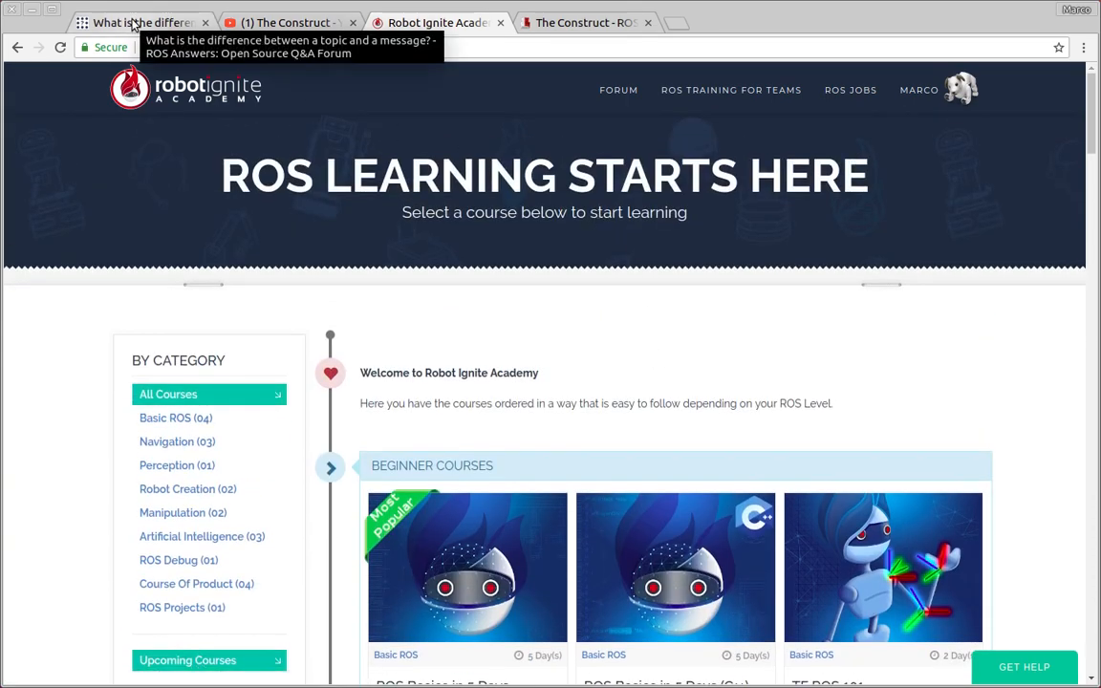
# Revisit the topics-versus-messages question, then go to the ROS Development Studio ROSjects list.
pyautogui.click(139, 22)
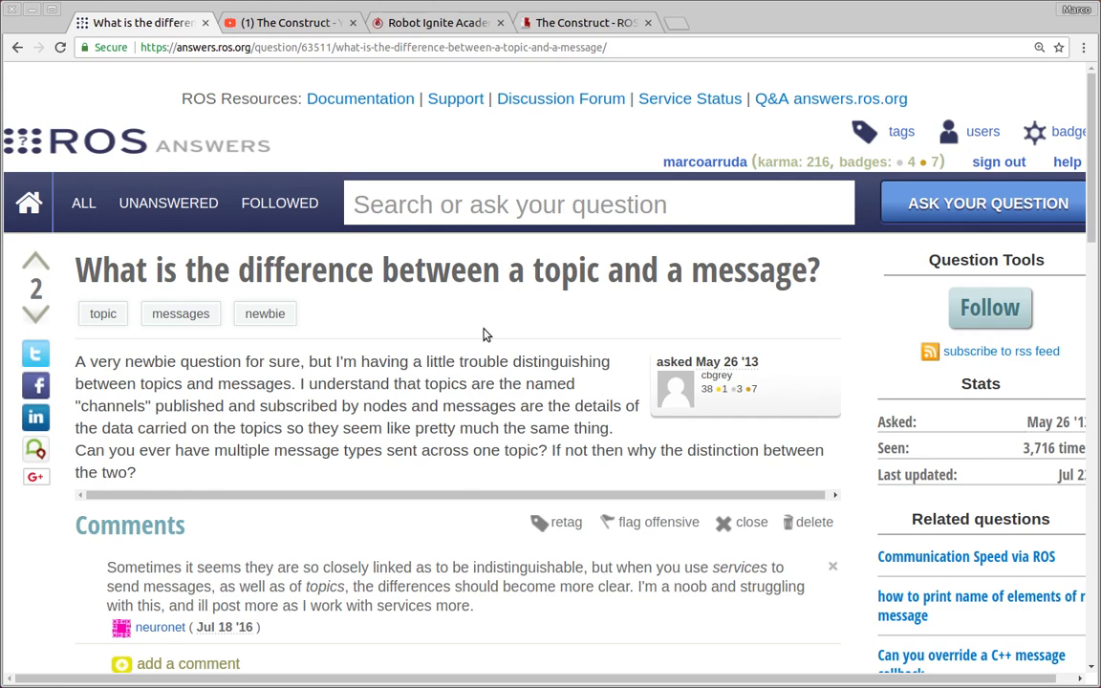
pyautogui.moveTo(103, 363)
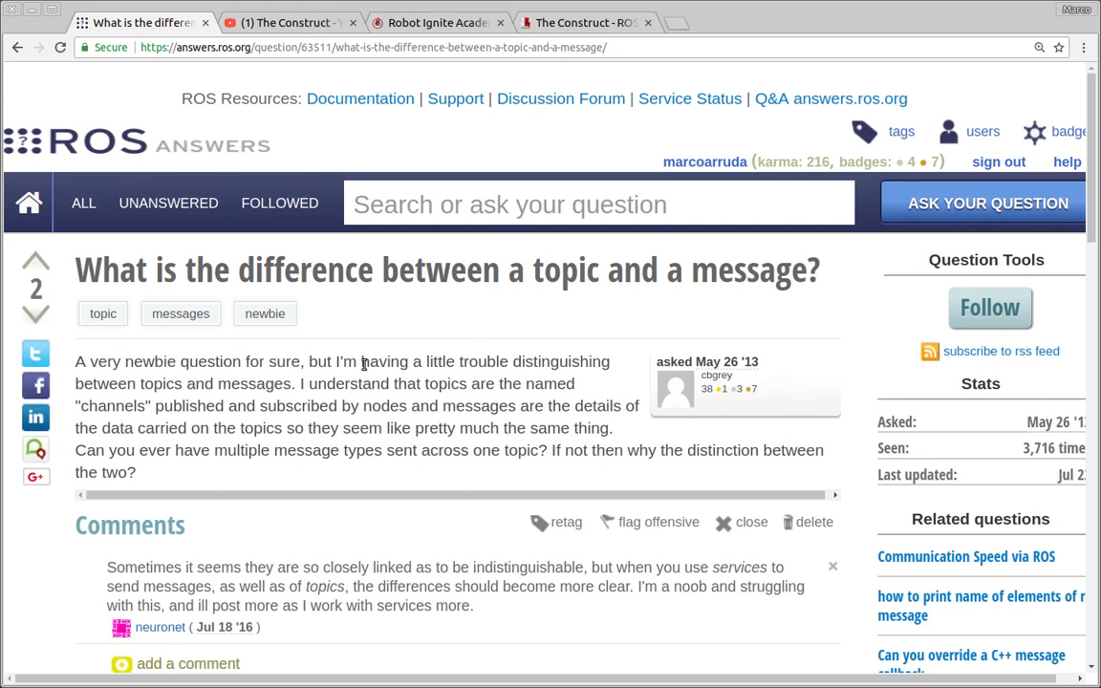
pyautogui.moveTo(310, 404)
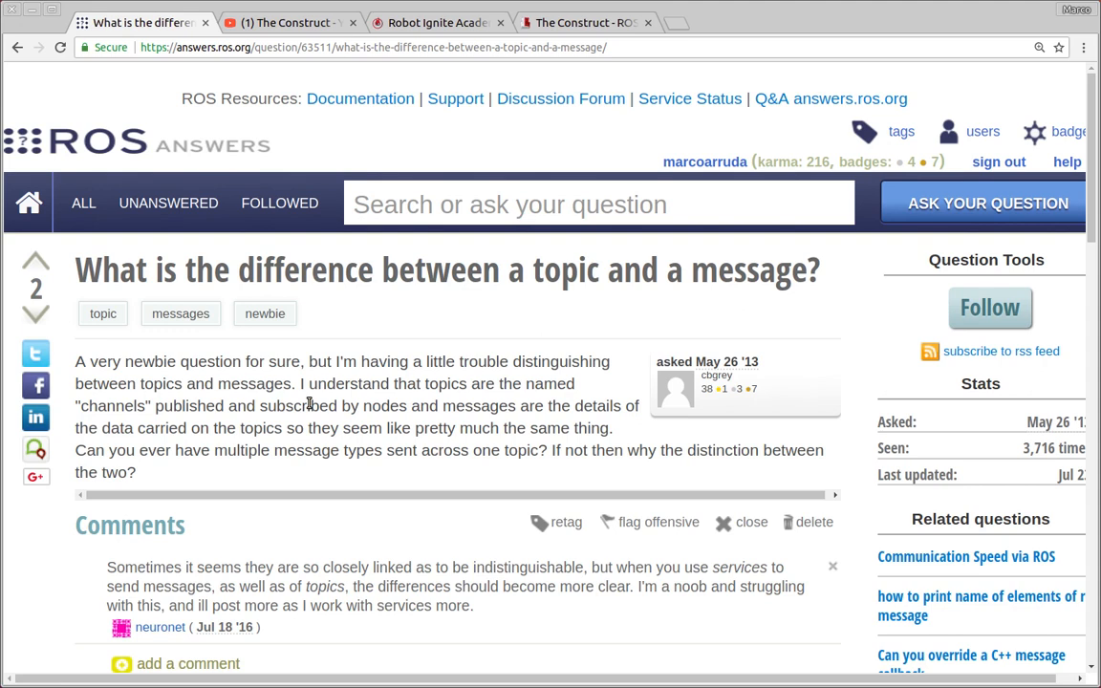
pyautogui.moveTo(321, 222)
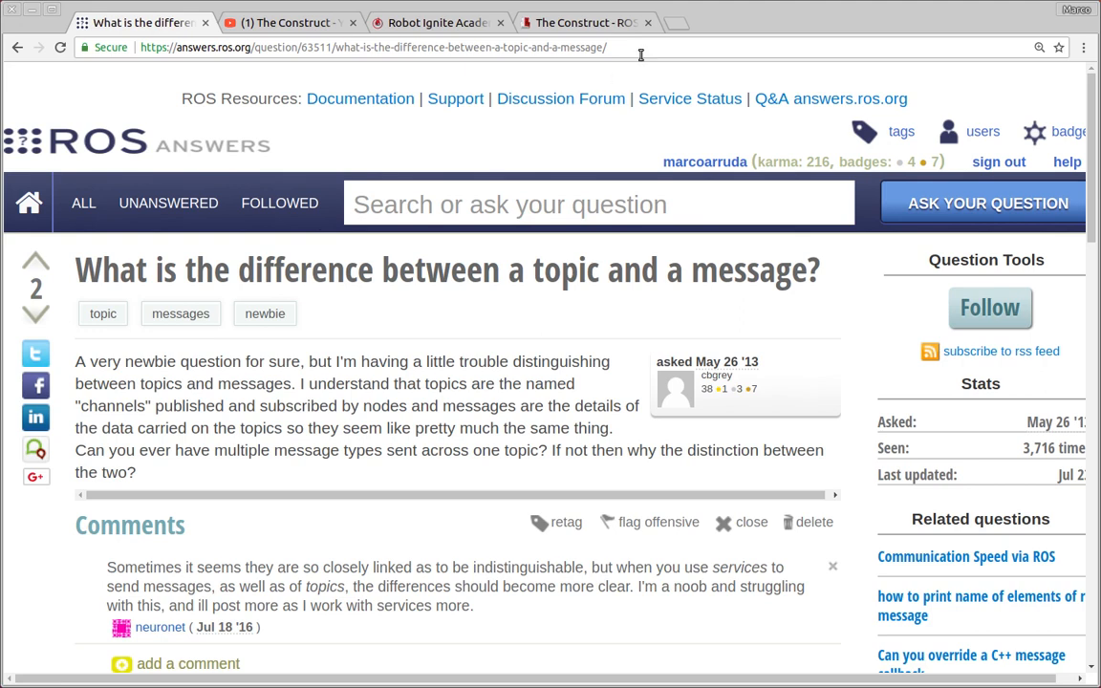
pyautogui.click(583, 22)
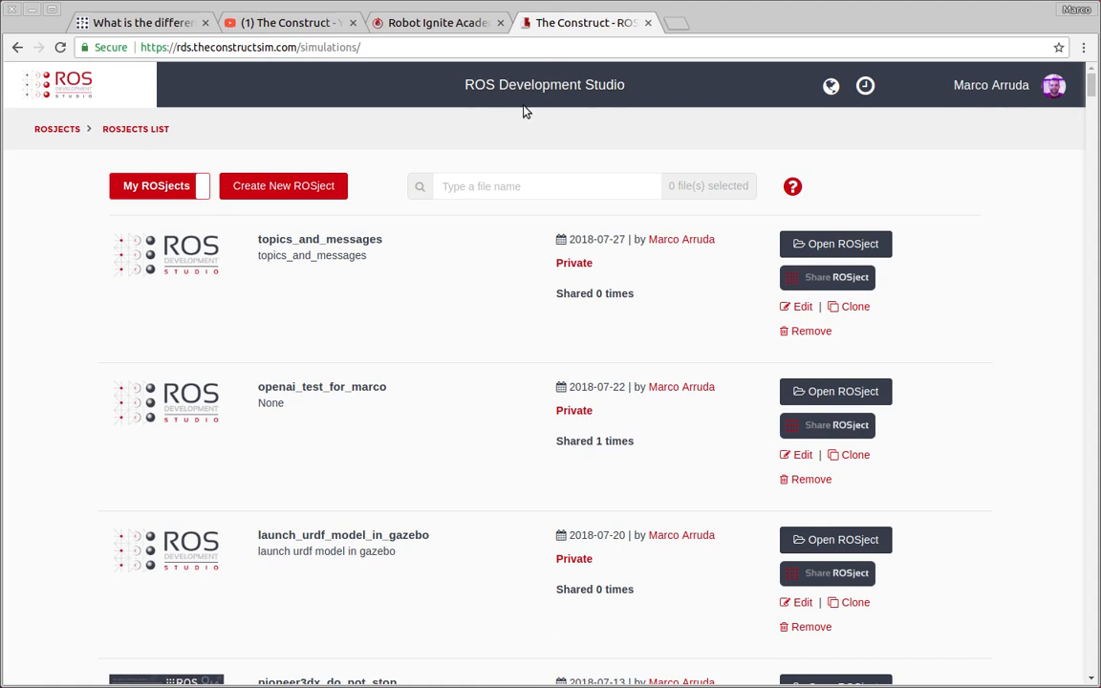
pyautogui.moveTo(476, 142)
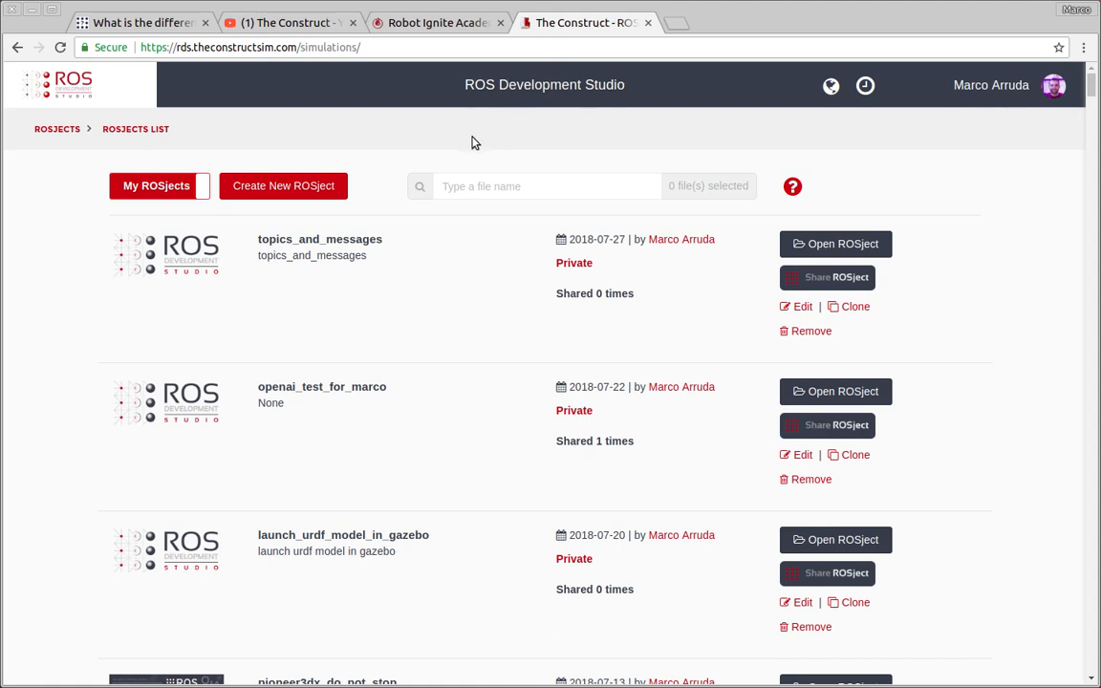
pyautogui.moveTo(612, 109)
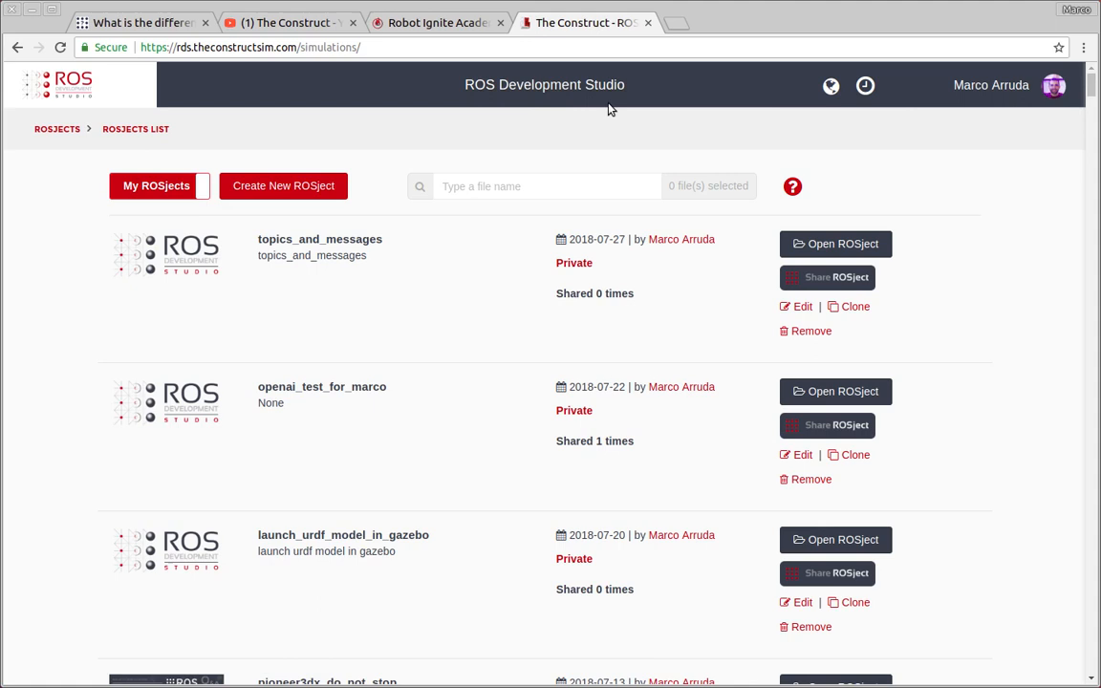
pyautogui.moveTo(889, 188)
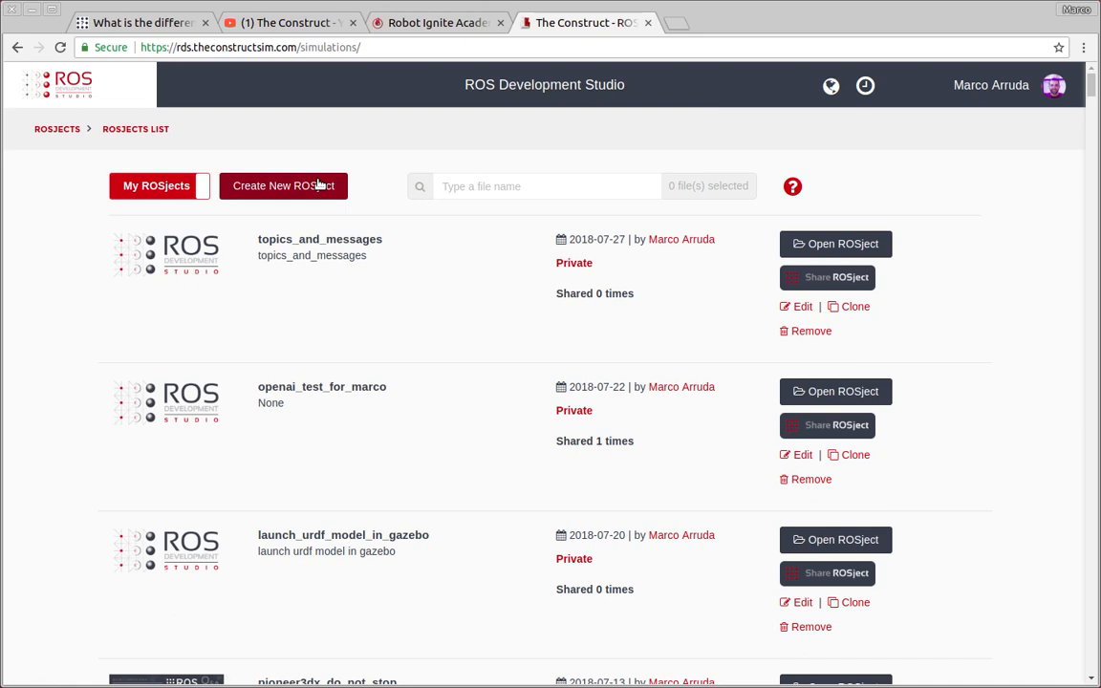
# Create a ROSject named ros_q_a_topics_messages, using the same text as its description.
pyautogui.click(282, 186)
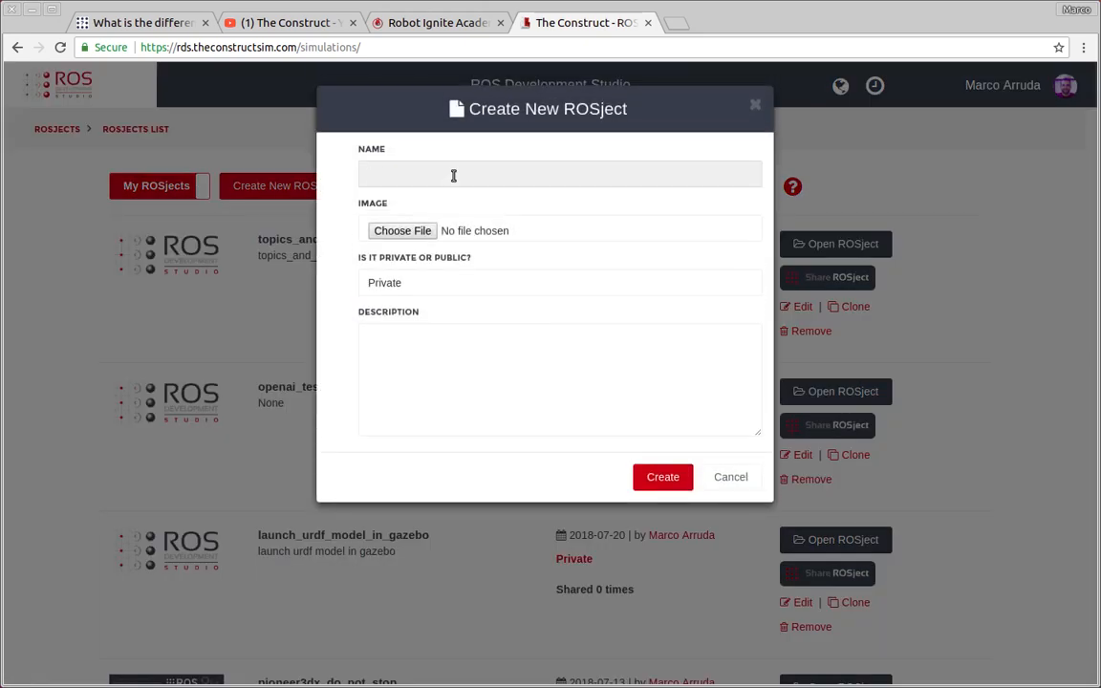
pyautogui.write('ros_q_a')
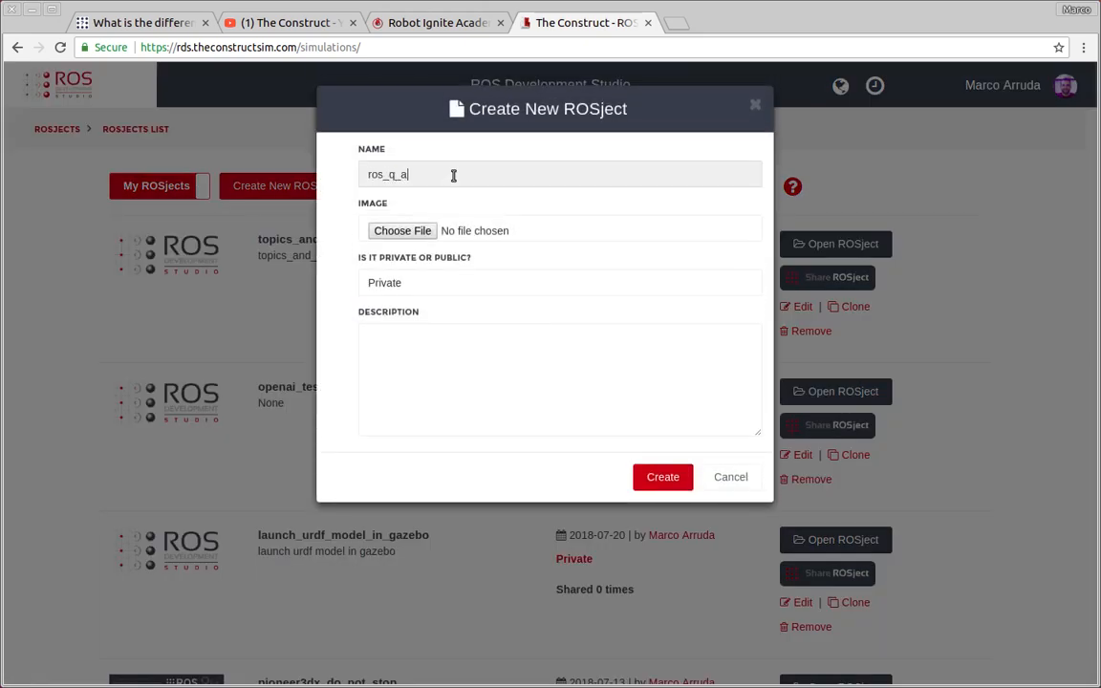
pyautogui.write('_topics_')
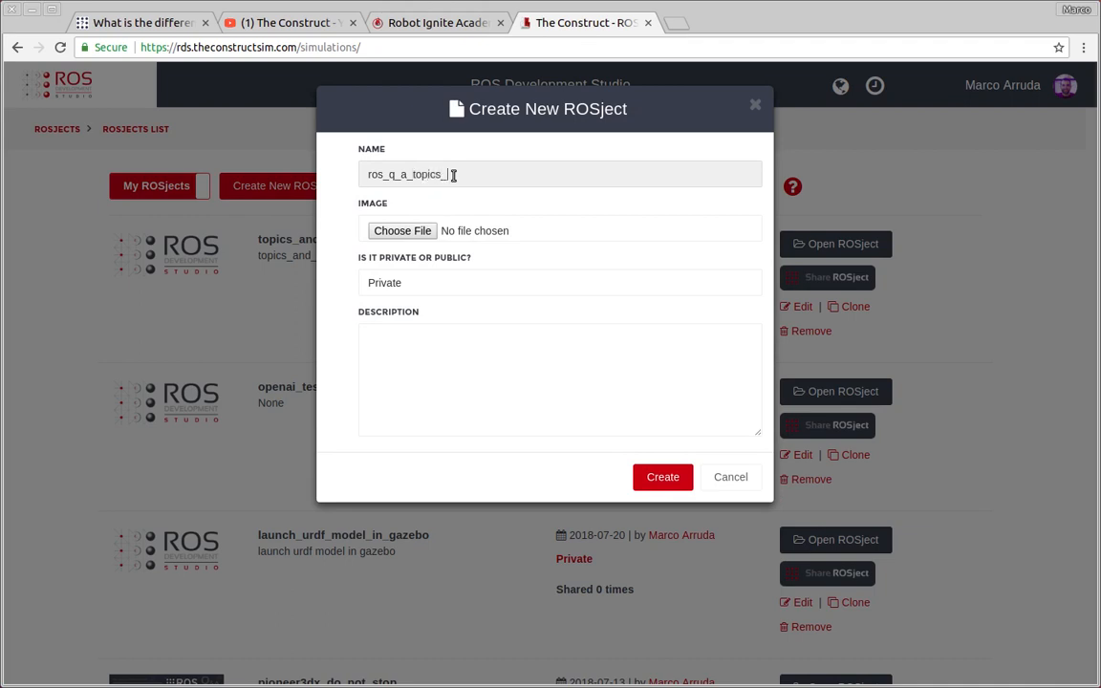
pyautogui.write('messages')
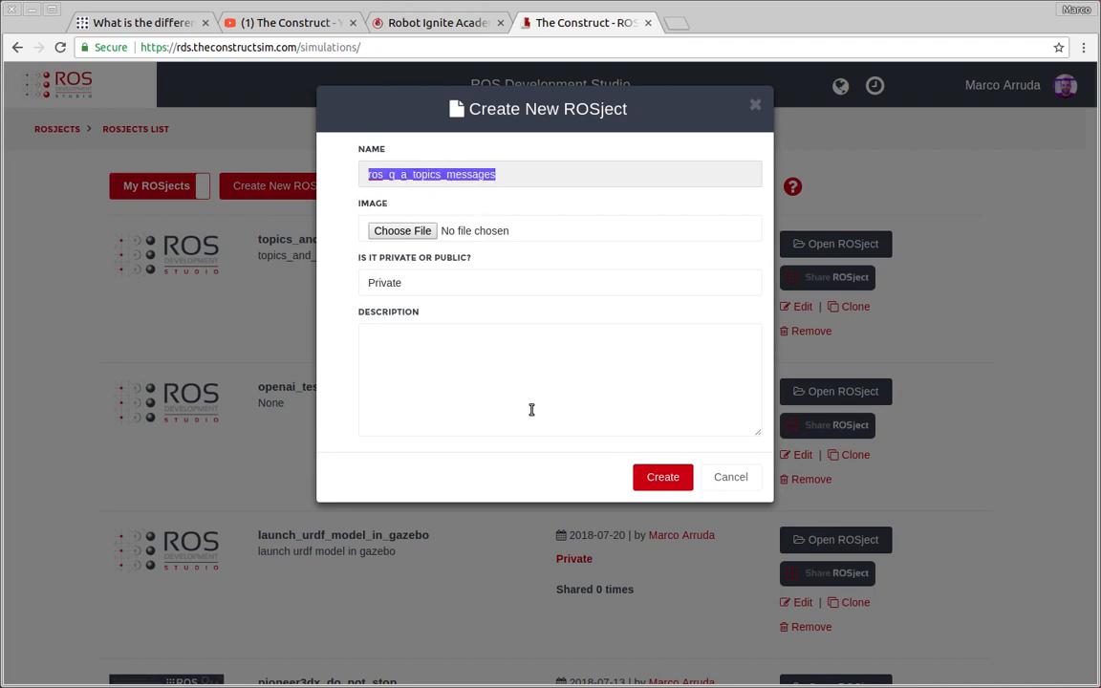
pyautogui.write('ros_q_a_topics_messages')
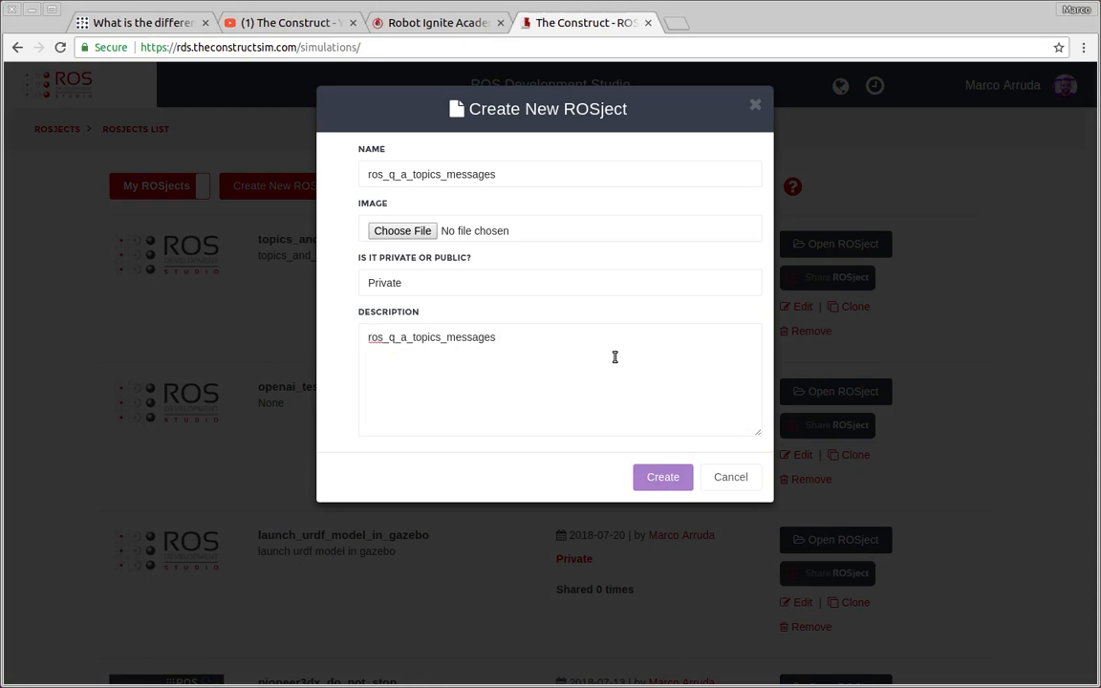
pyautogui.click(662, 477)
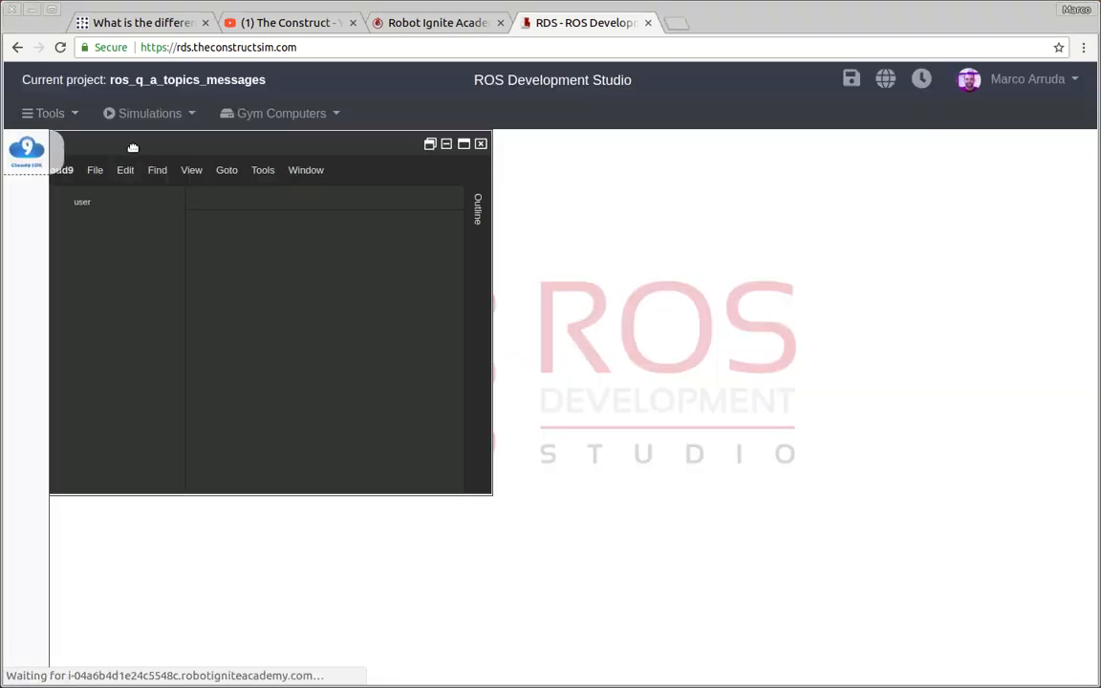
# Move the IDE window and expand the catkin_ws and simulation_ws folders.
pyautogui.moveTo(132, 143); pyautogui.dragTo(404, 183)
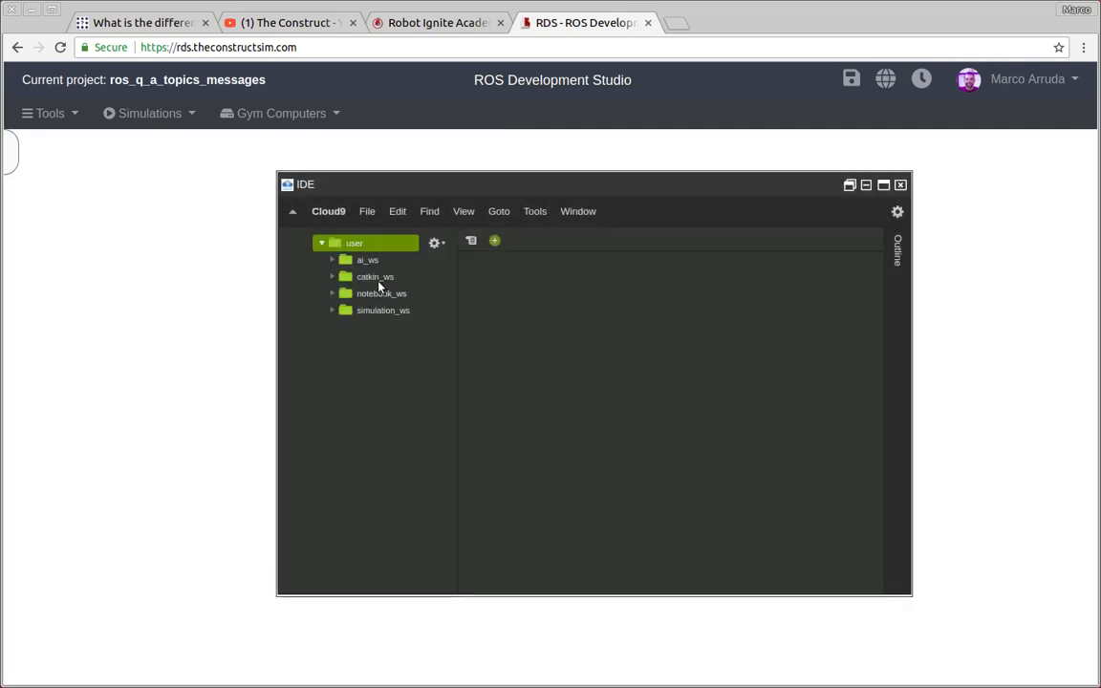
pyautogui.click(375, 276)
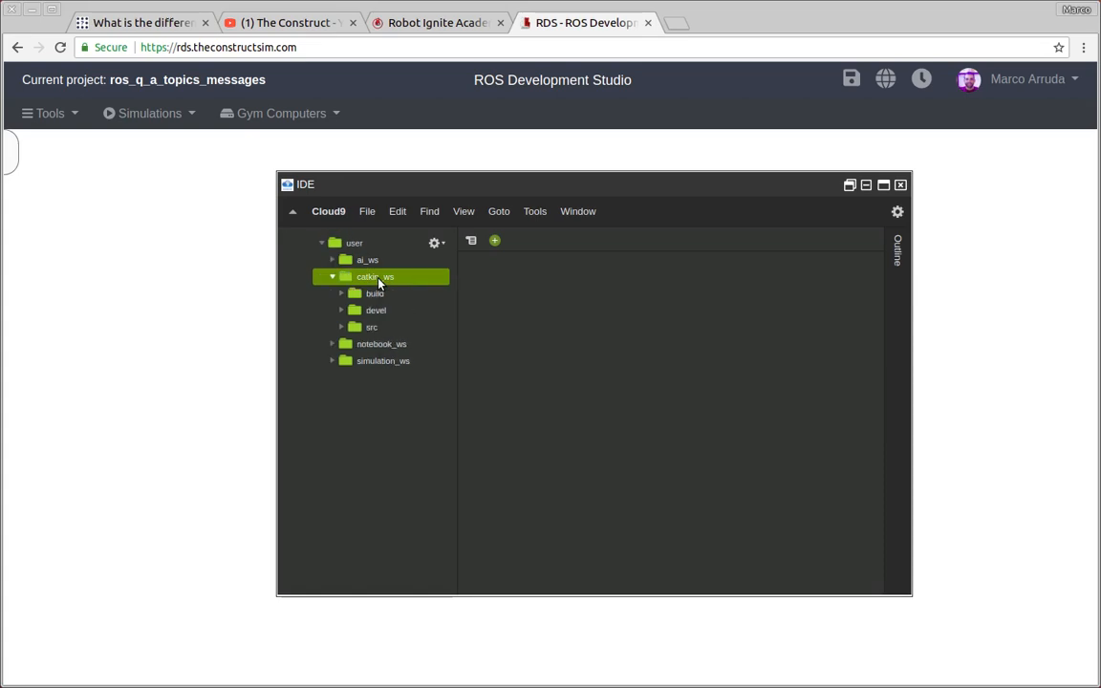
pyautogui.click(382, 360)
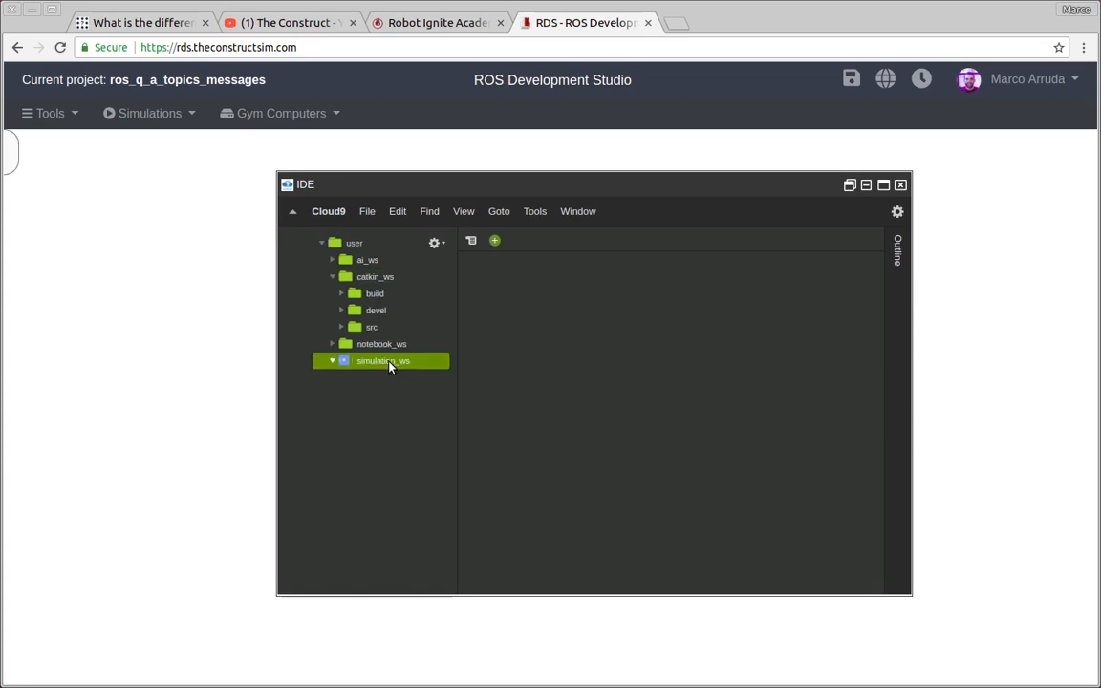
# Open a shell terminal from the tools list and drag the IDE aside to uncover it.
pyautogui.click(48, 113)
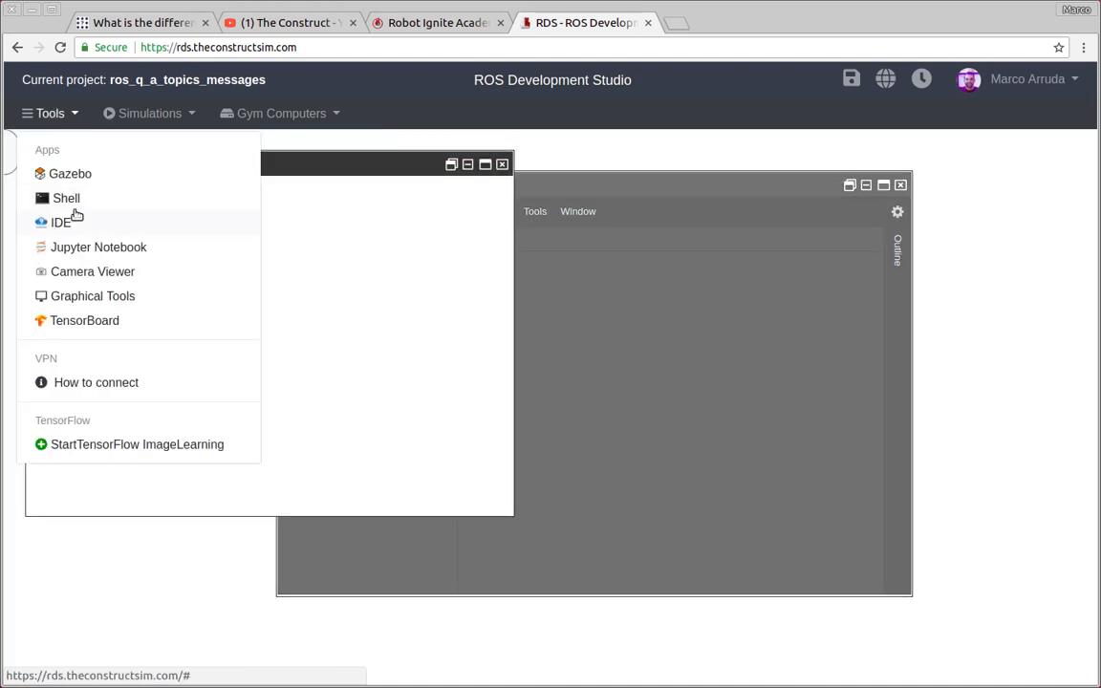
pyautogui.click(65, 198)
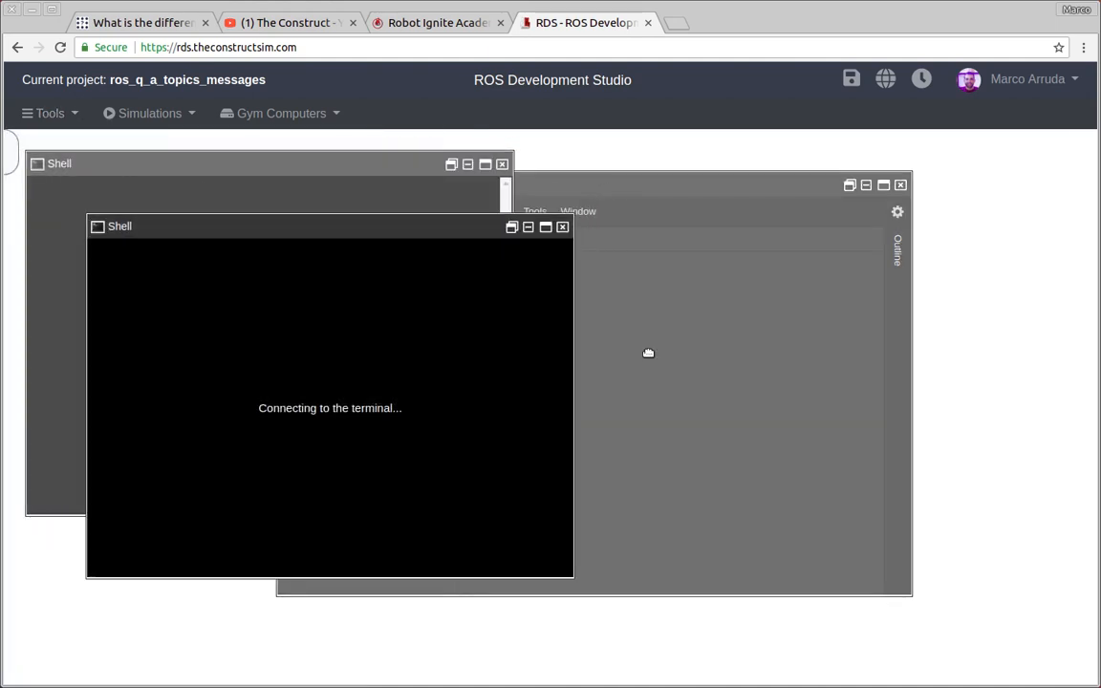
pyautogui.click(563, 227)
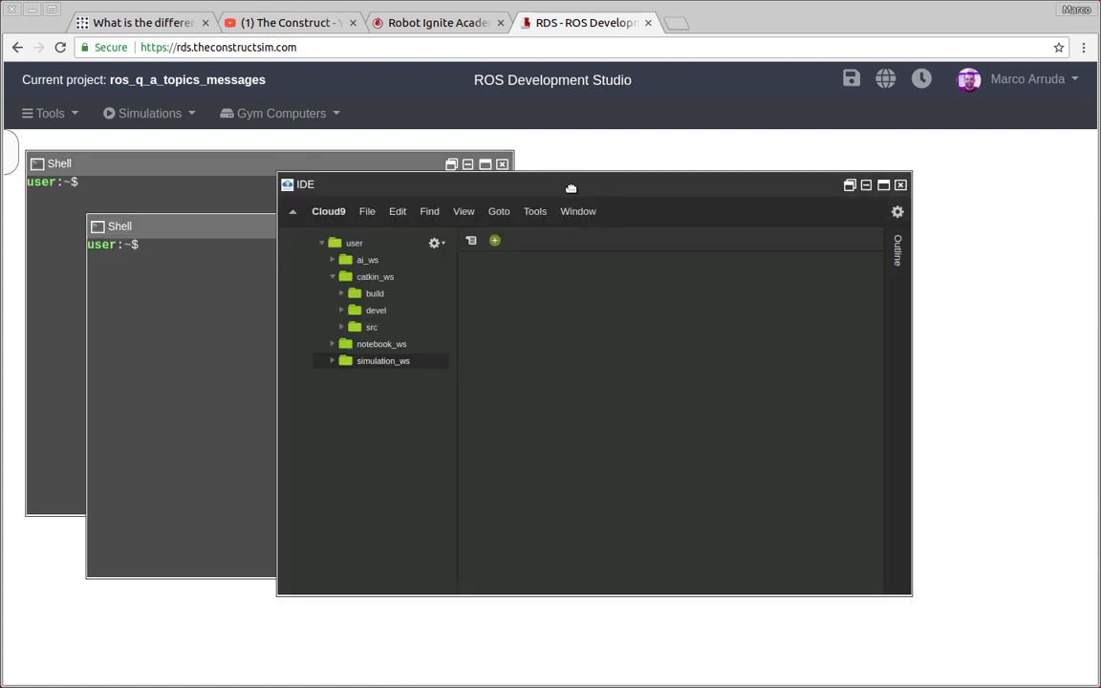
pyautogui.moveTo(571, 184); pyautogui.dragTo(734, 250)
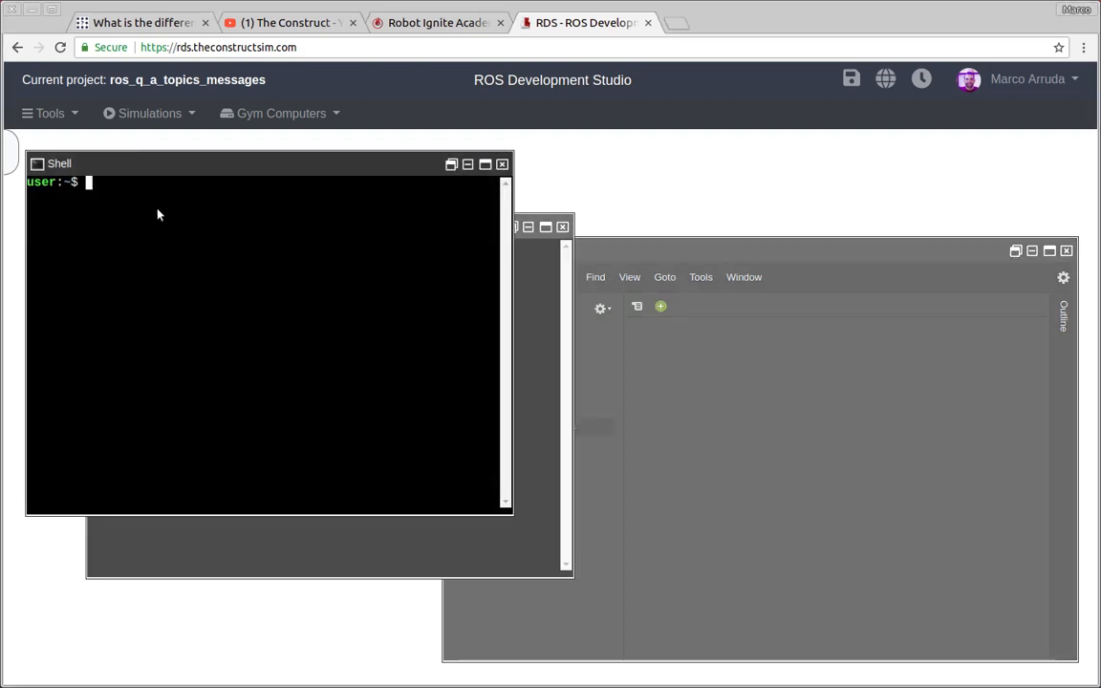
# In catkin_ws/src, list the contents and run catkin_create_pkg my_pkg rospy std_msgs.
pyautogui.write('cd catkin_ws/src/')
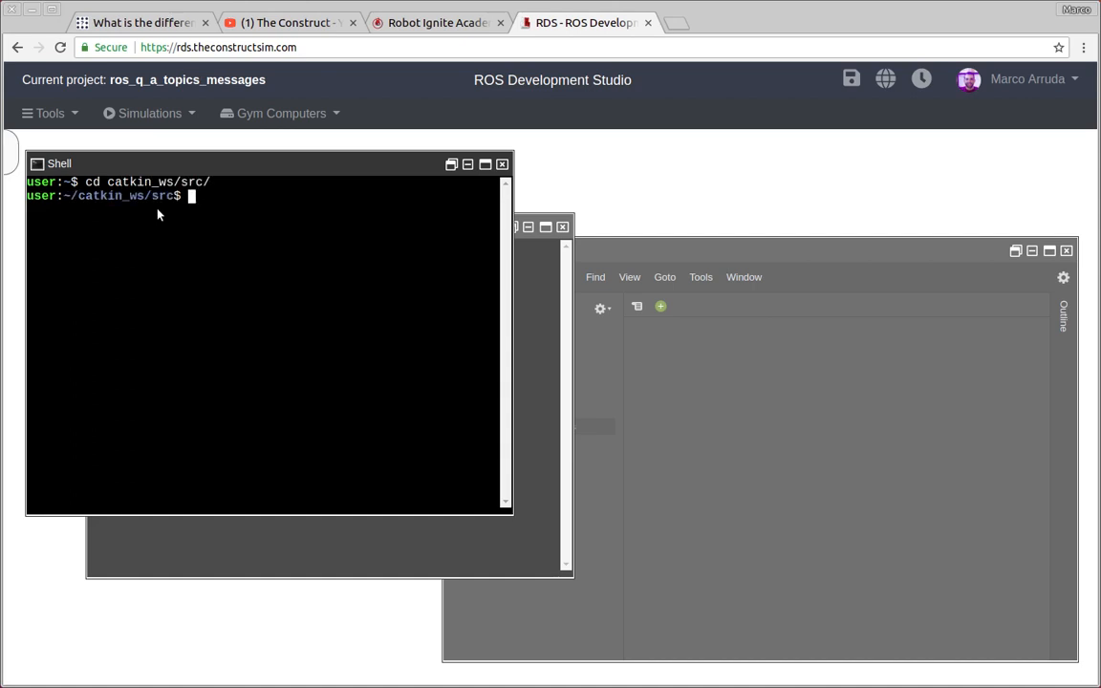
pyautogui.write('ls -l')
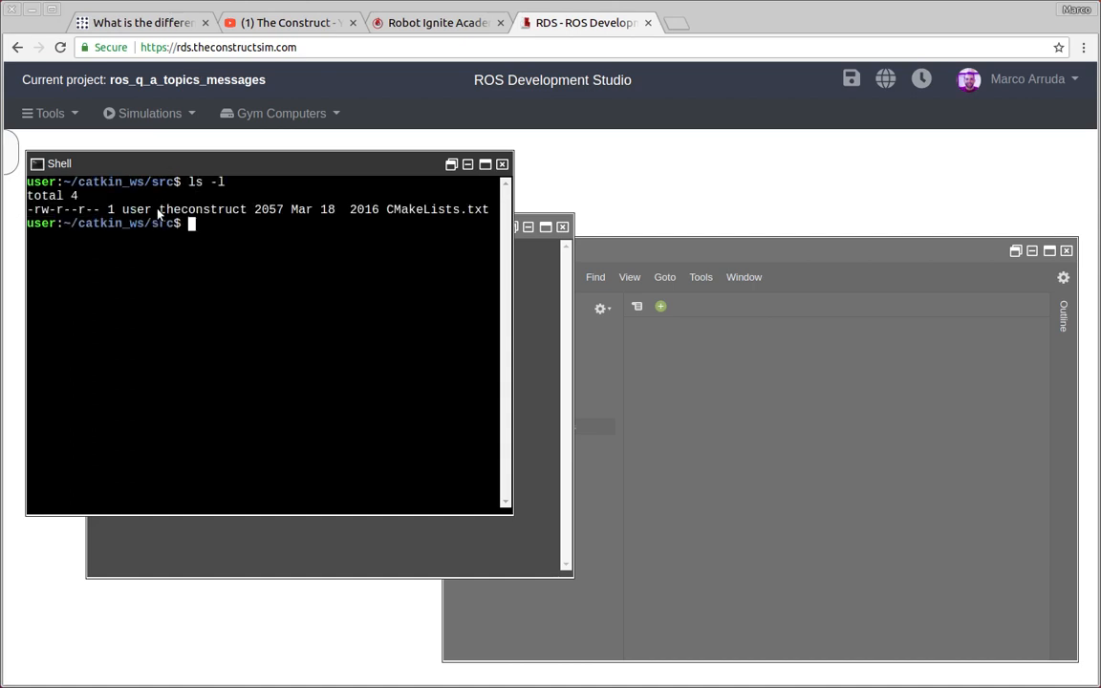
pyautogui.write('catkin_create_pkg')
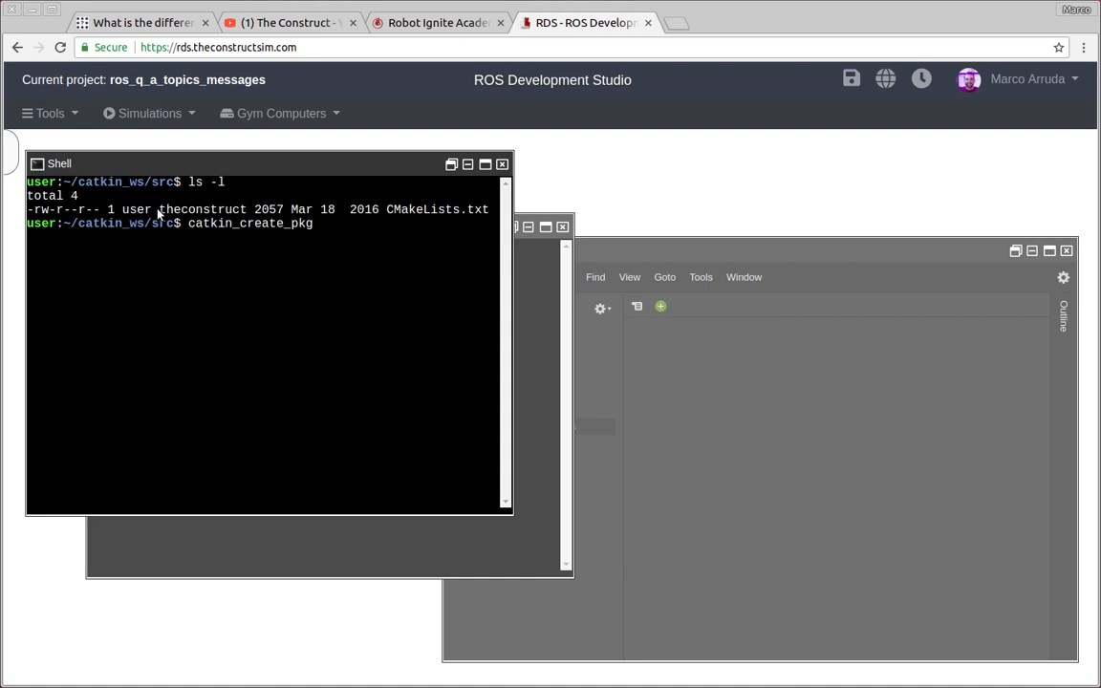
pyautogui.write('my_pkg')
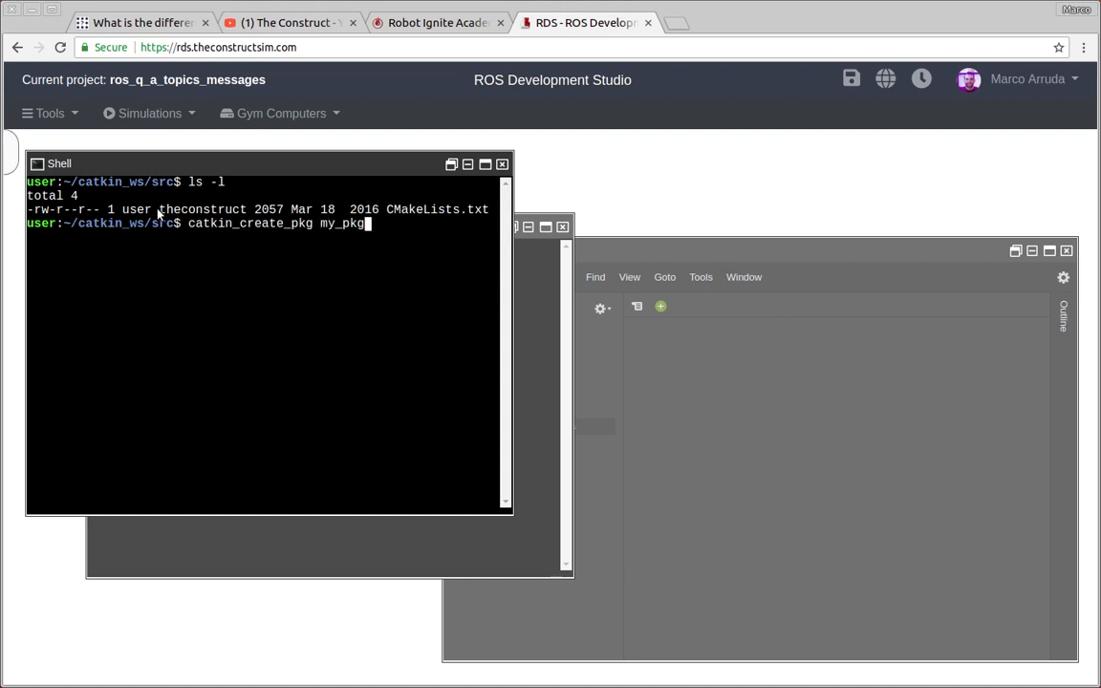
pyautogui.write('rospy std_msgs')
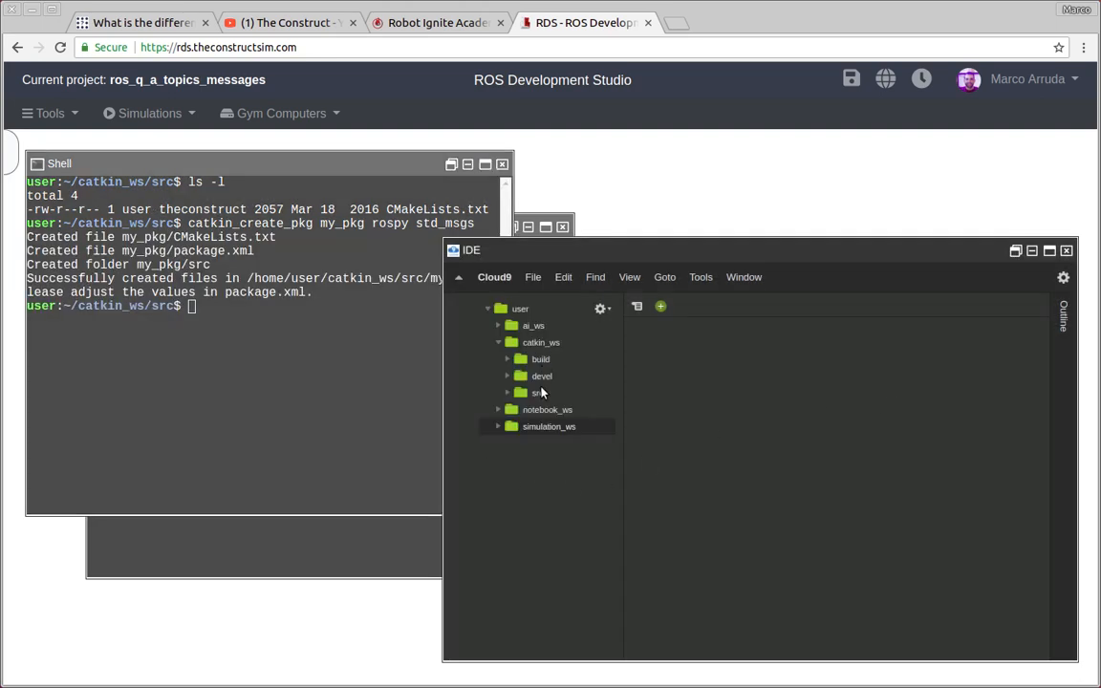
# Create my_publisher.py and my_subscriber.py in my_pkg's scripts folder and open both.
pyautogui.click(537, 392)
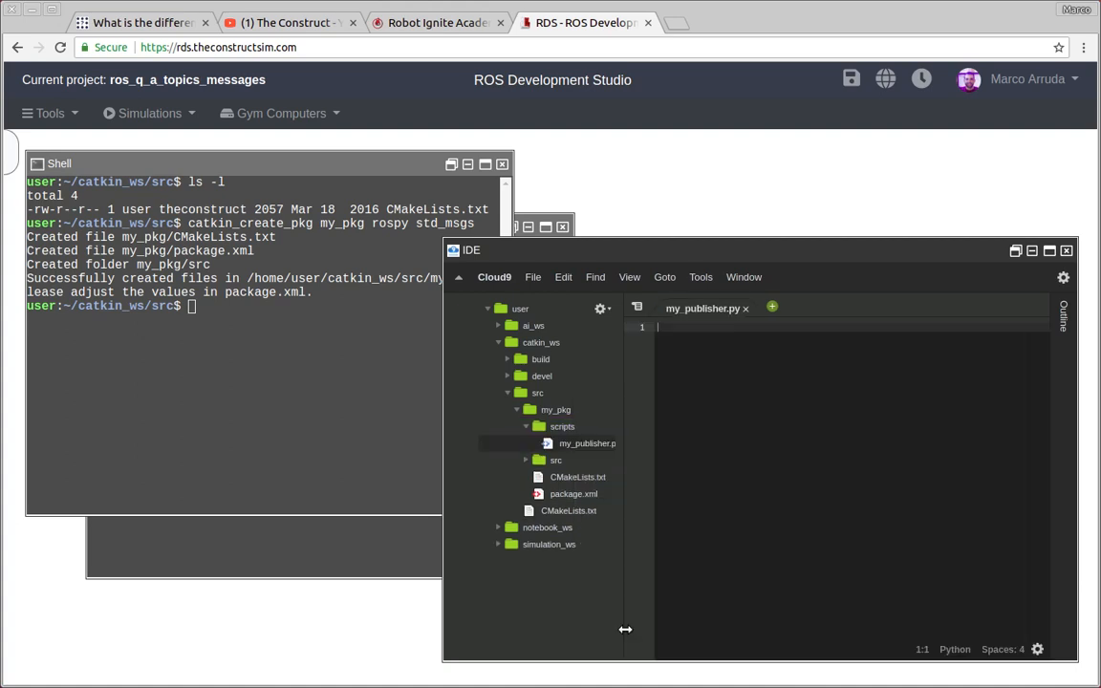
pyautogui.rightClick(562, 427)
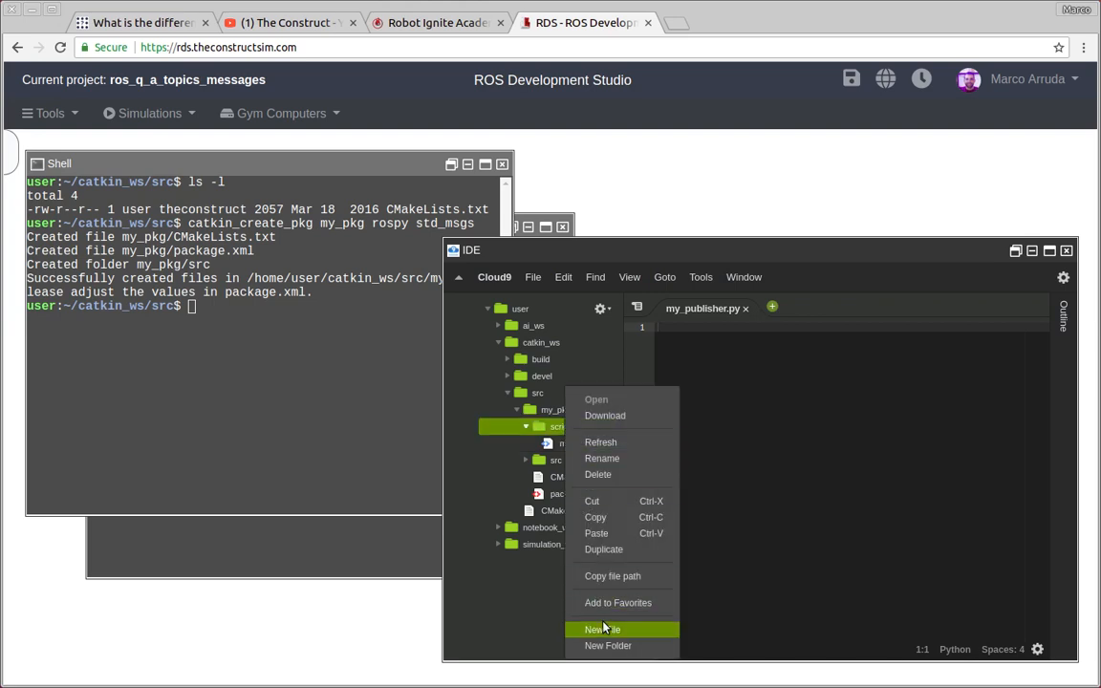
pyautogui.click(601, 628)
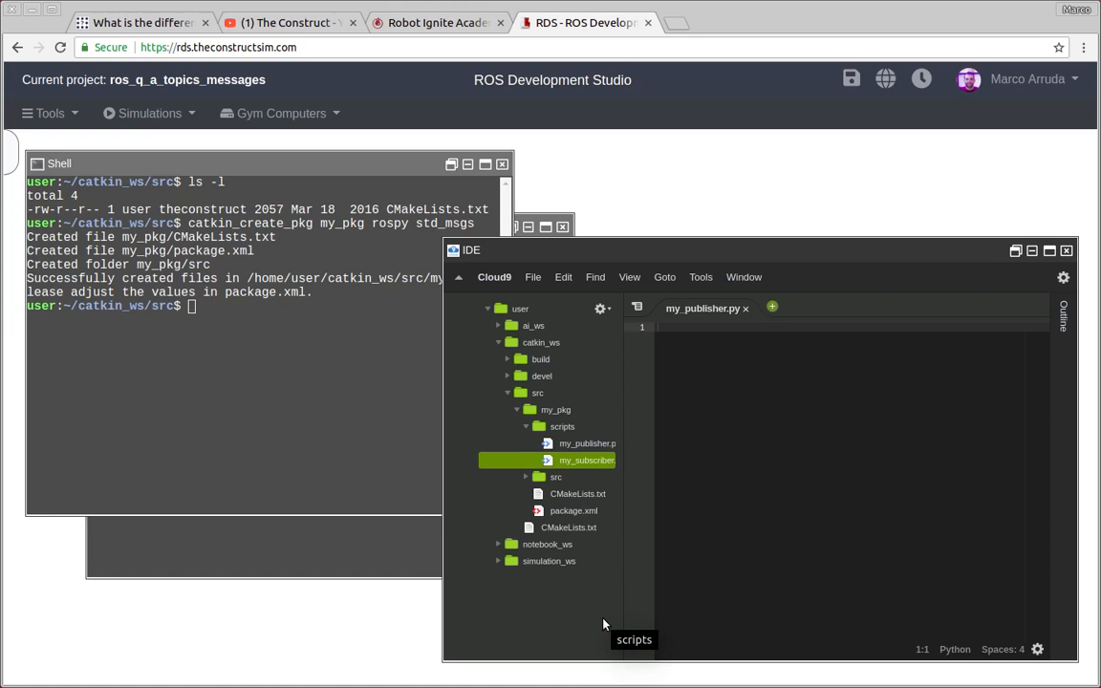
pyautogui.doubleClick(586, 459)
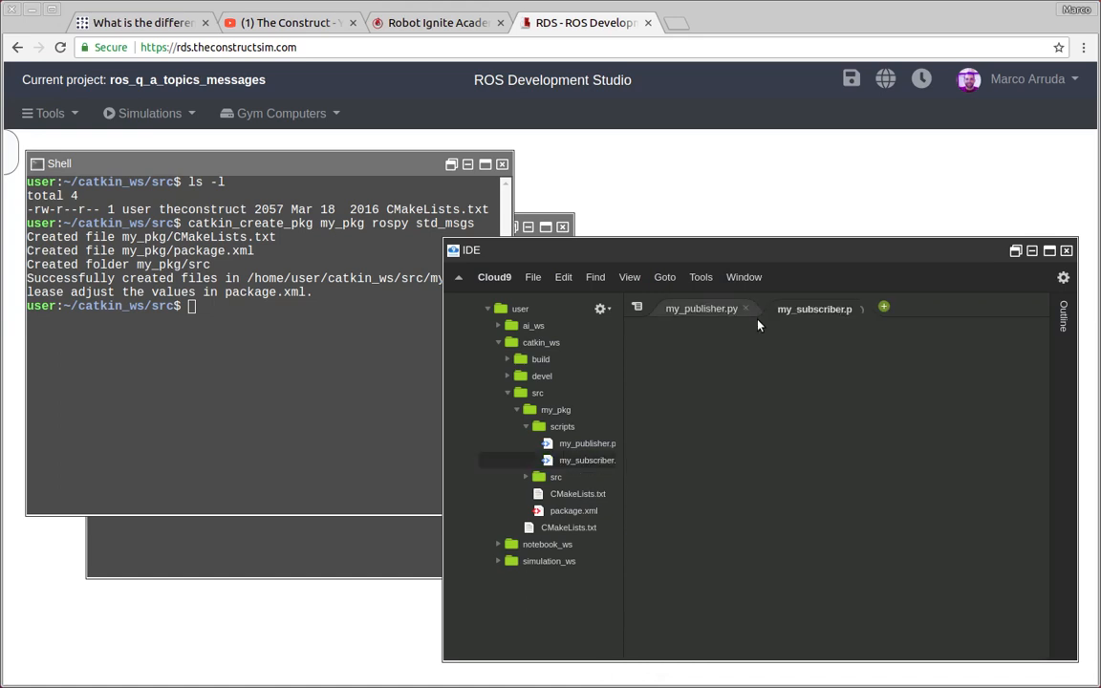
pyautogui.click(701, 308)
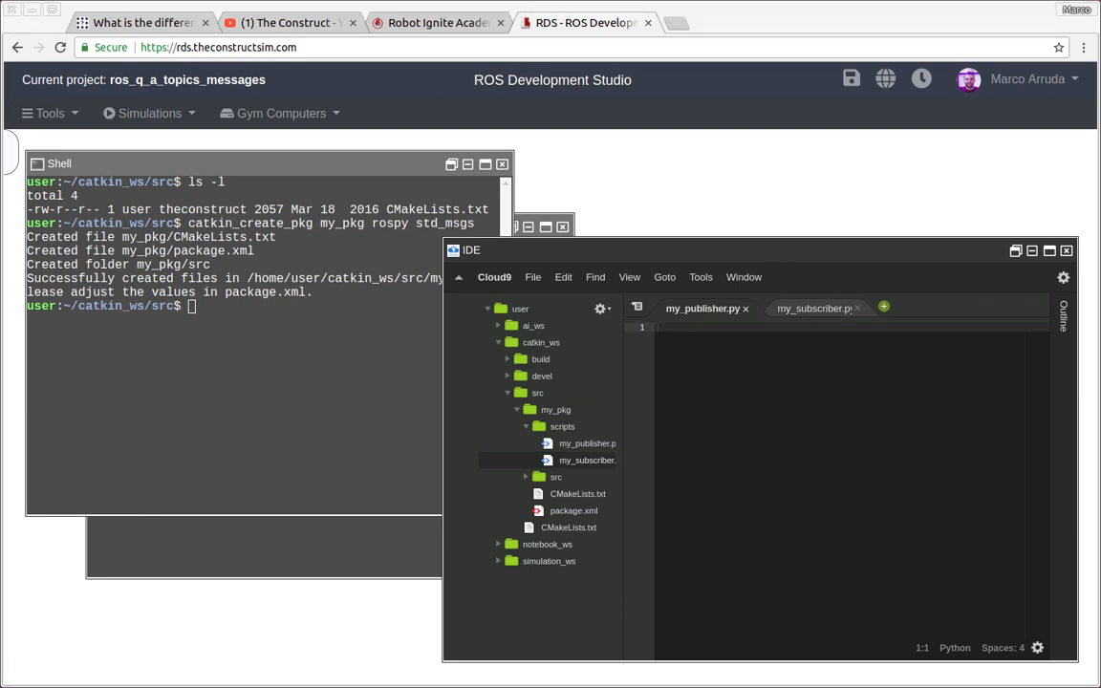
# Write the rospy publisher code in my_publisher.py, publishing hello world on my_topic at 1 Hz.
pyautogui.click(702, 307)
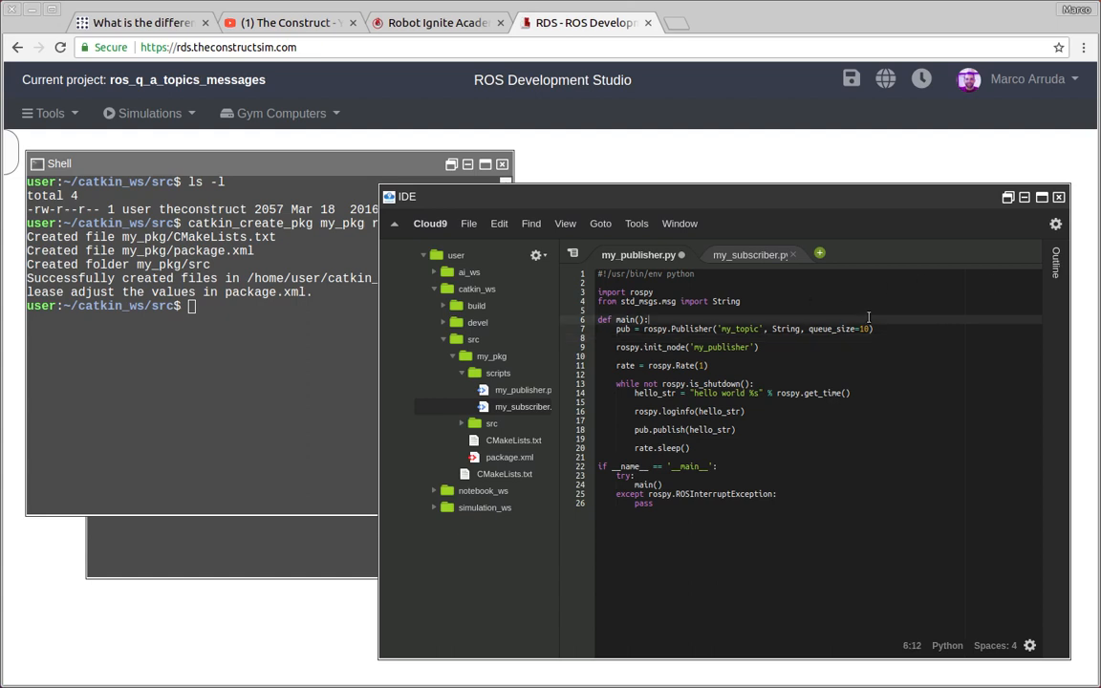
pyautogui.click(722, 347)
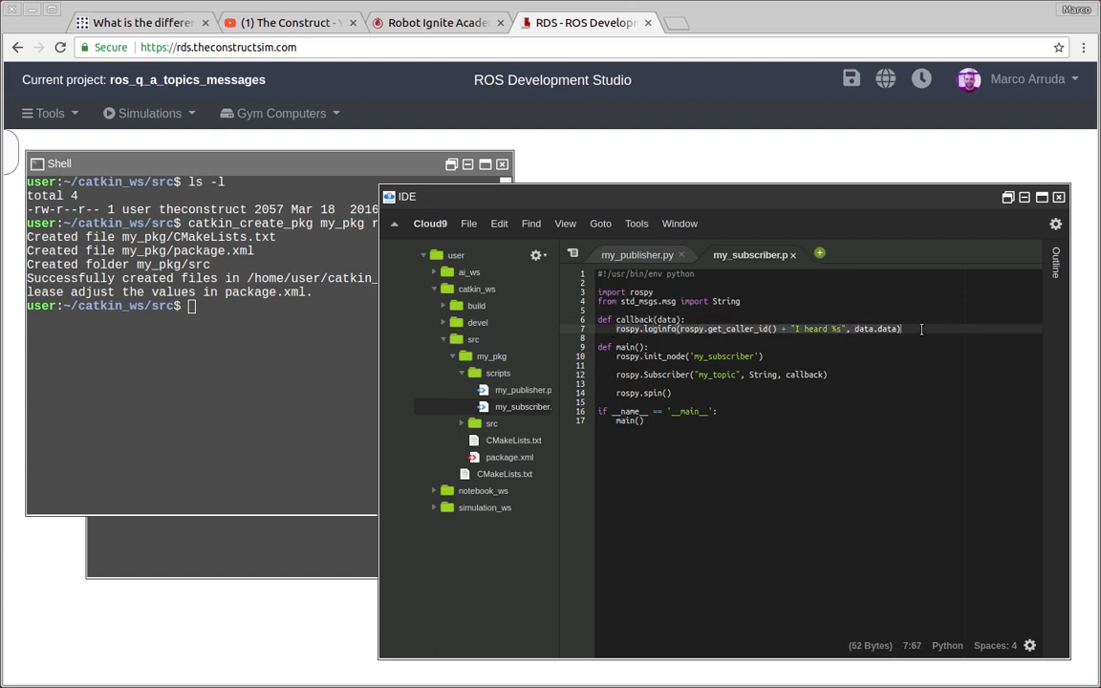
# After writing the subscriber code, bring the first shell to the front.
pyautogui.click(637, 254)
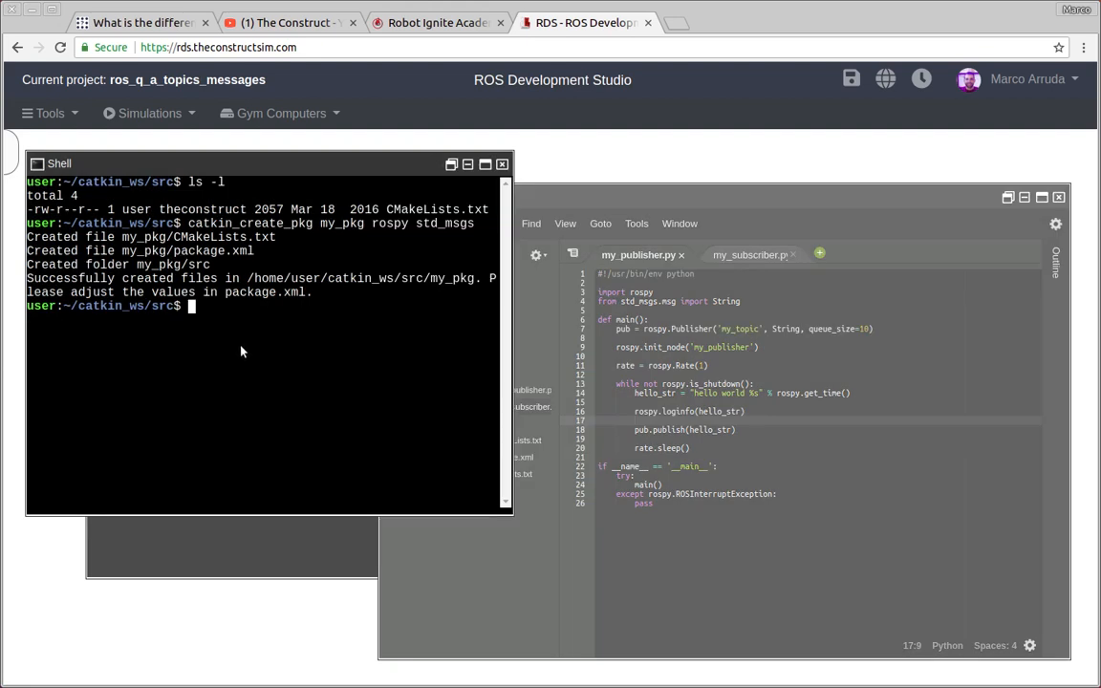
# In my_pkg, run chmod +x scripts/* and list scripts/ to confirm they're executable.
pyautogui.write('cd my_pkg/')
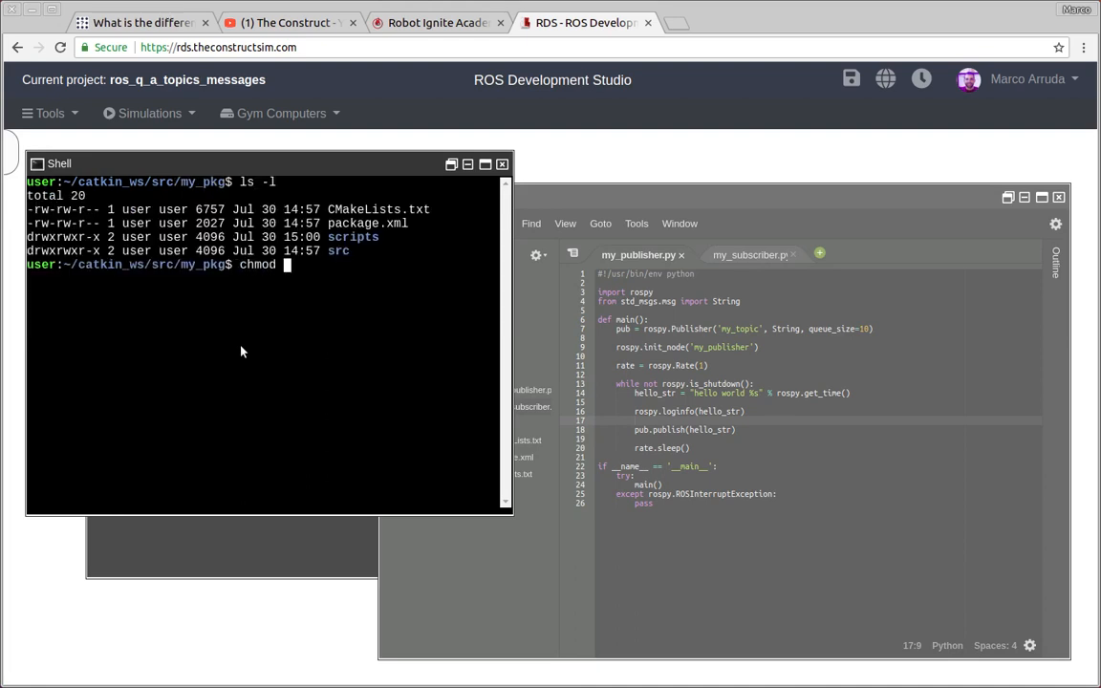
pyautogui.write('+x scripts/*')
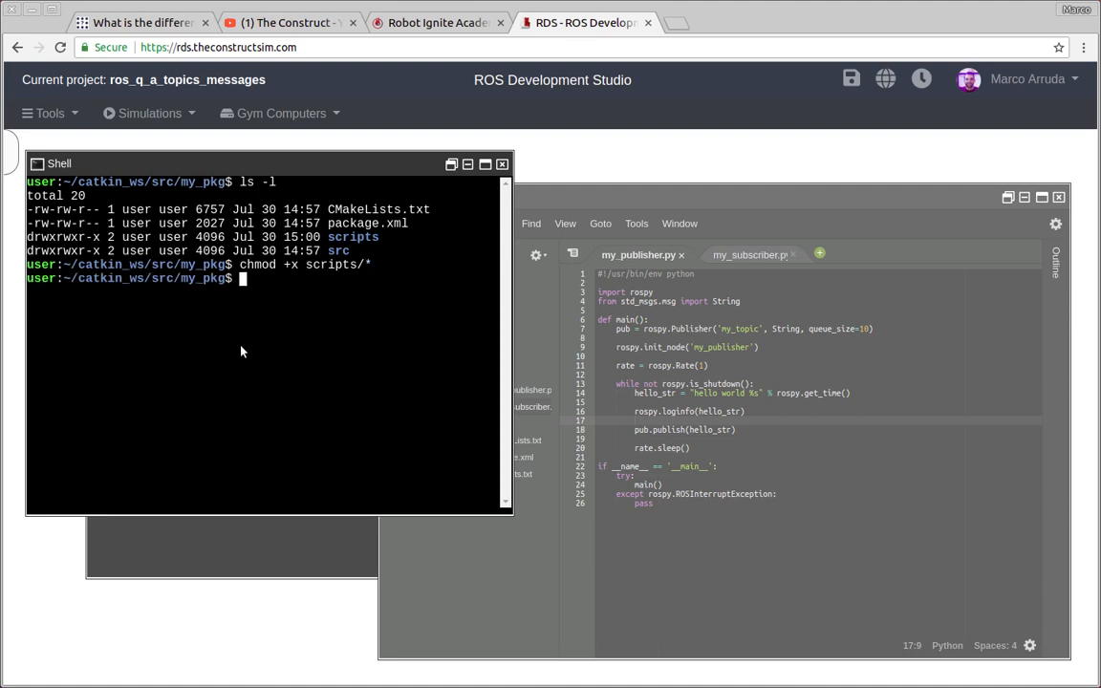
pyautogui.write('ls scripts/')
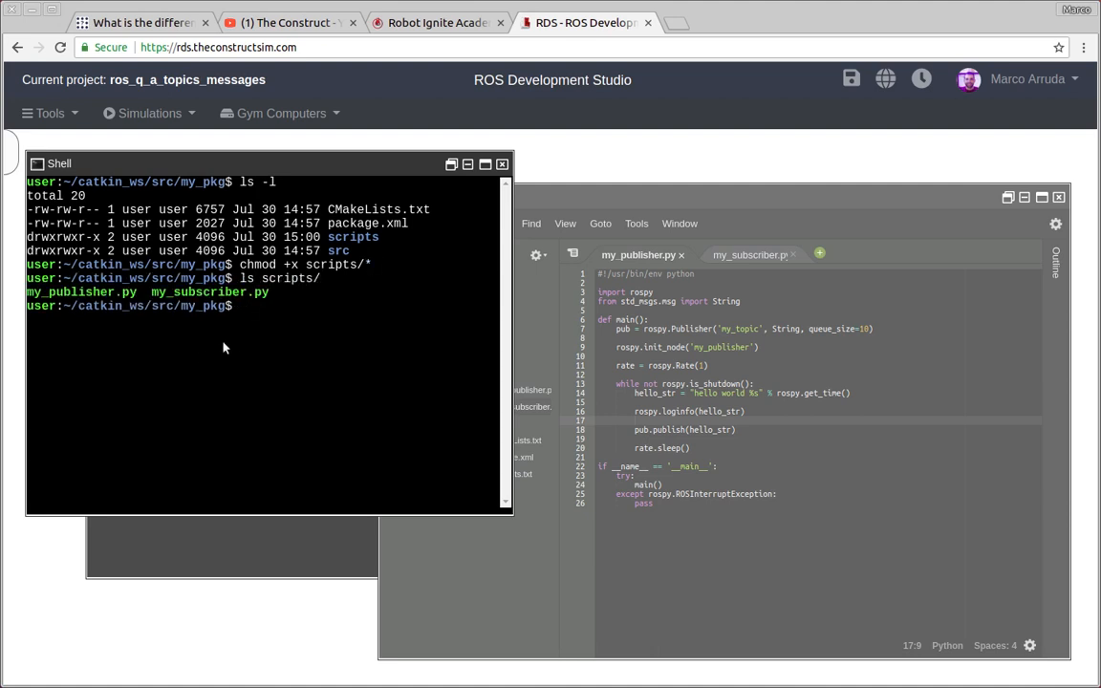
pyautogui.doubleClick(209, 292)
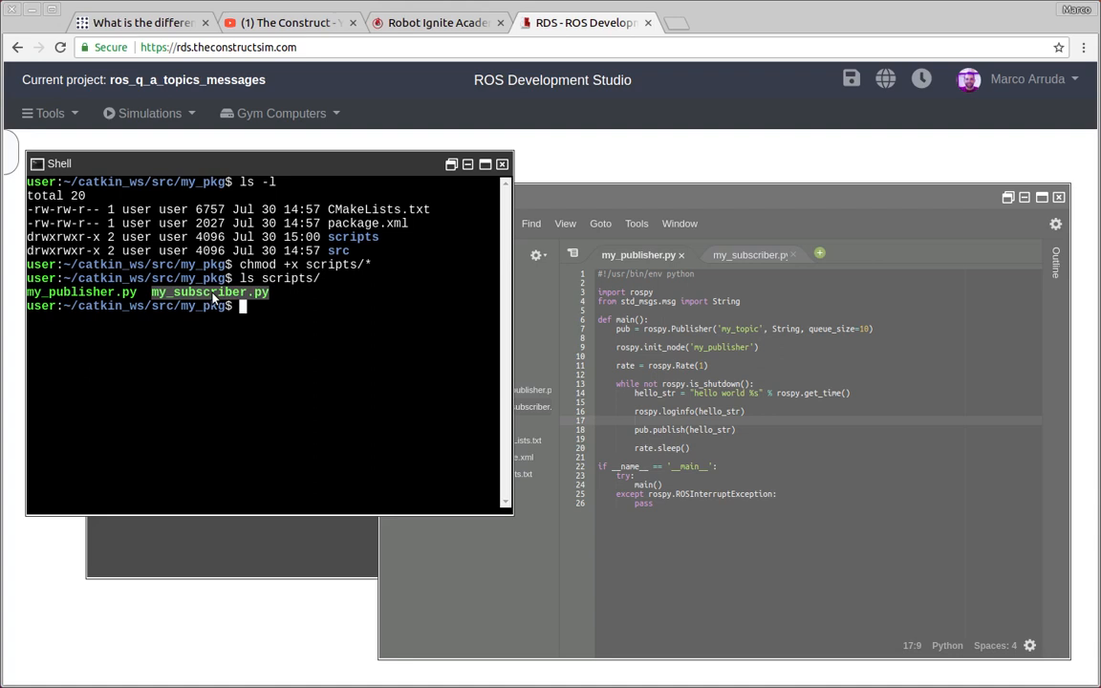
pyautogui.write('cd')
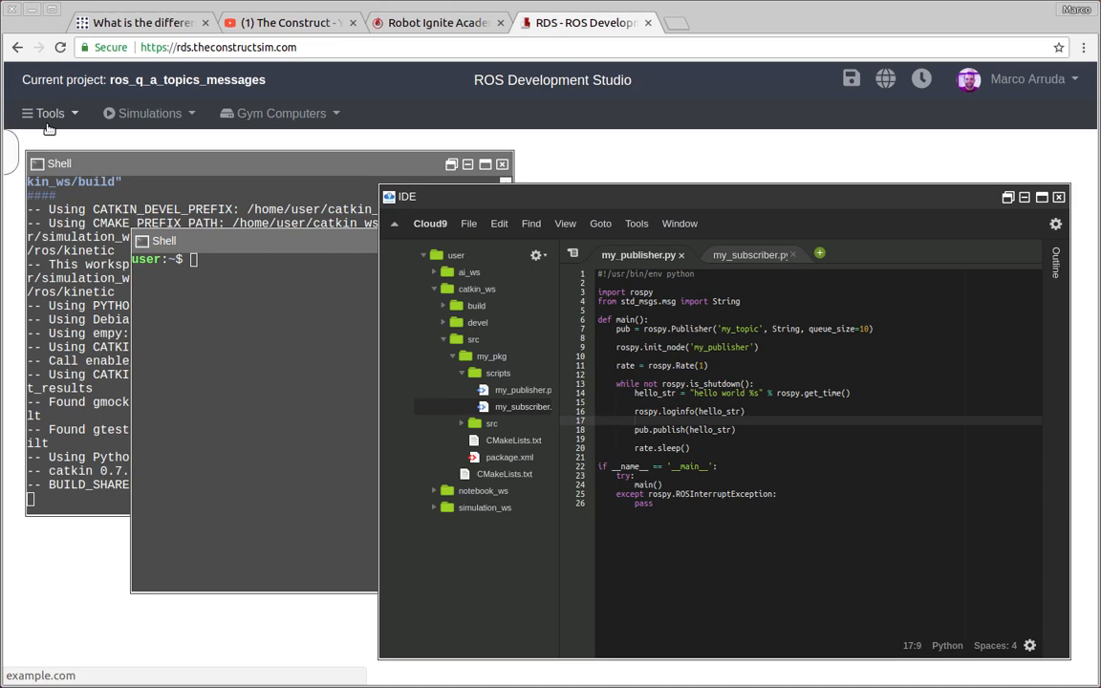
# Launch Graphical Tools from the RDS Tools menu in a new browser tab.
pyautogui.click(49, 113)
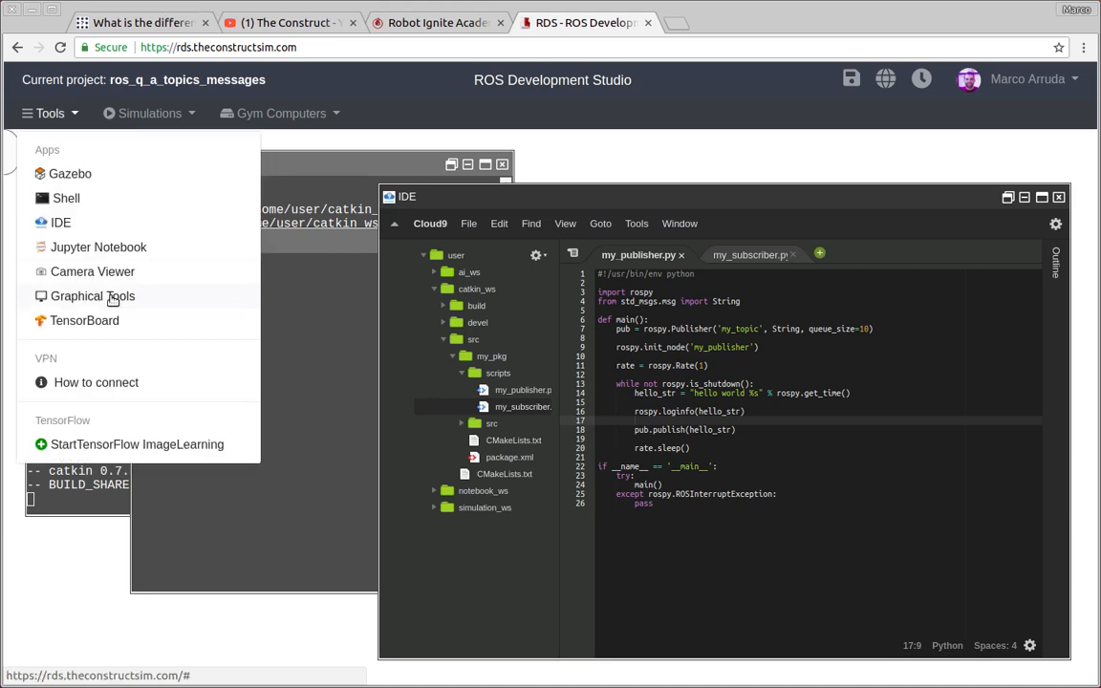
pyautogui.click(91, 297)
pyautogui.write('source devel/setup.')
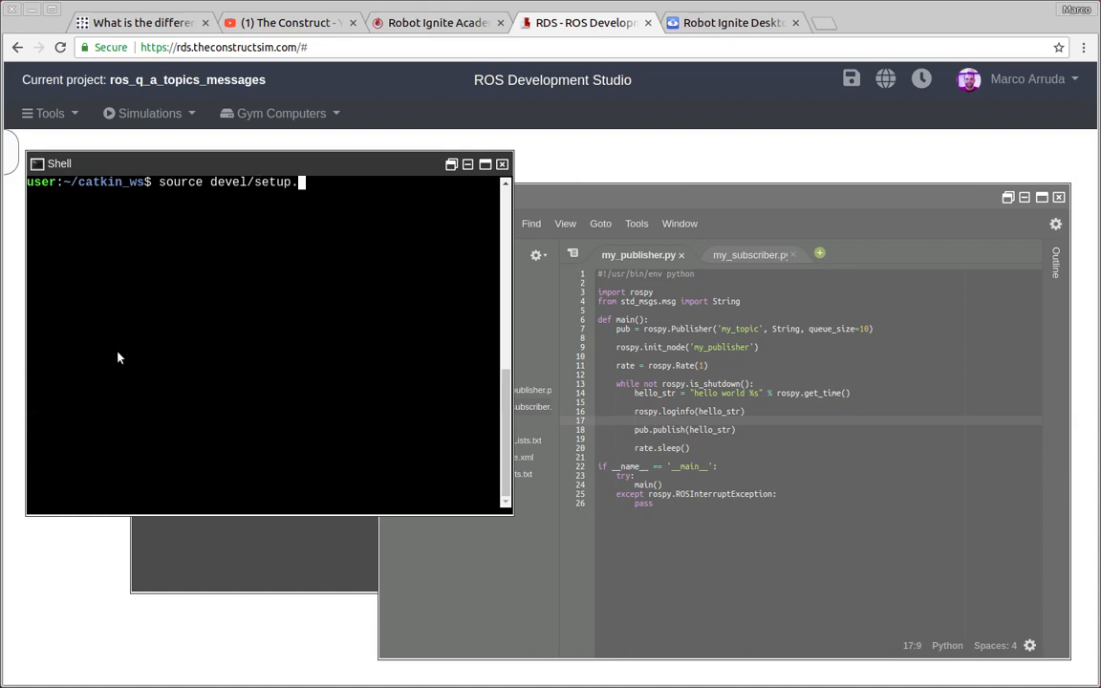
# Source catkin_ws/devel/setup.bash, run my_pkg my_publisher.py, and type rqt_graph in another shell.
pyautogui.write('bash')
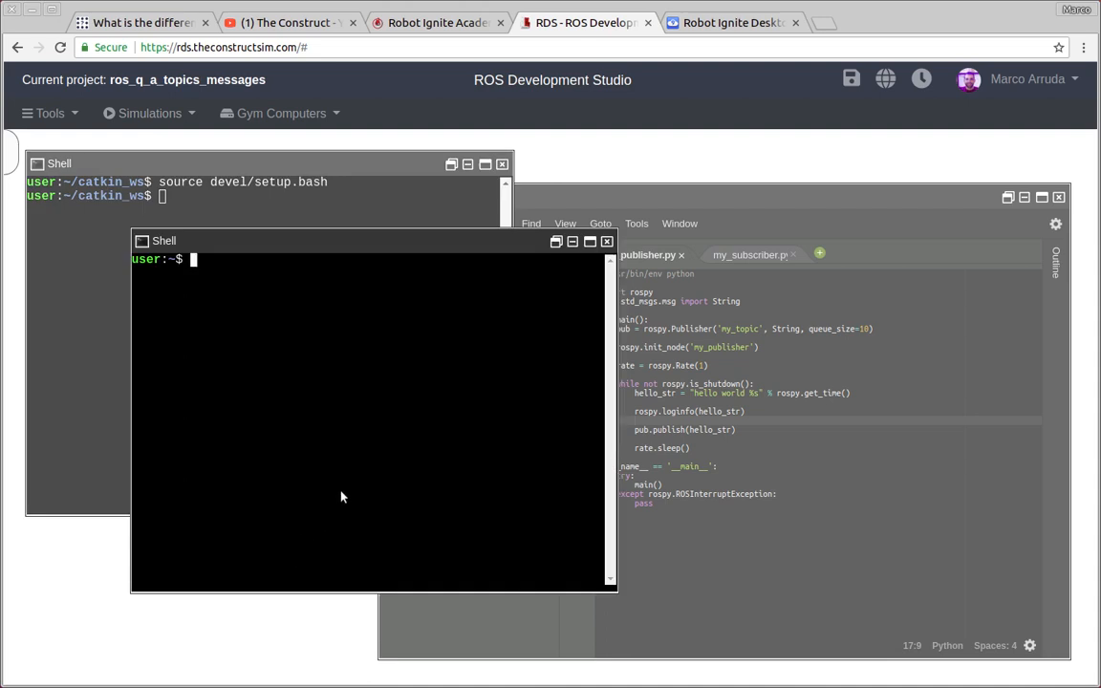
pyautogui.write('source catkin_ws/')
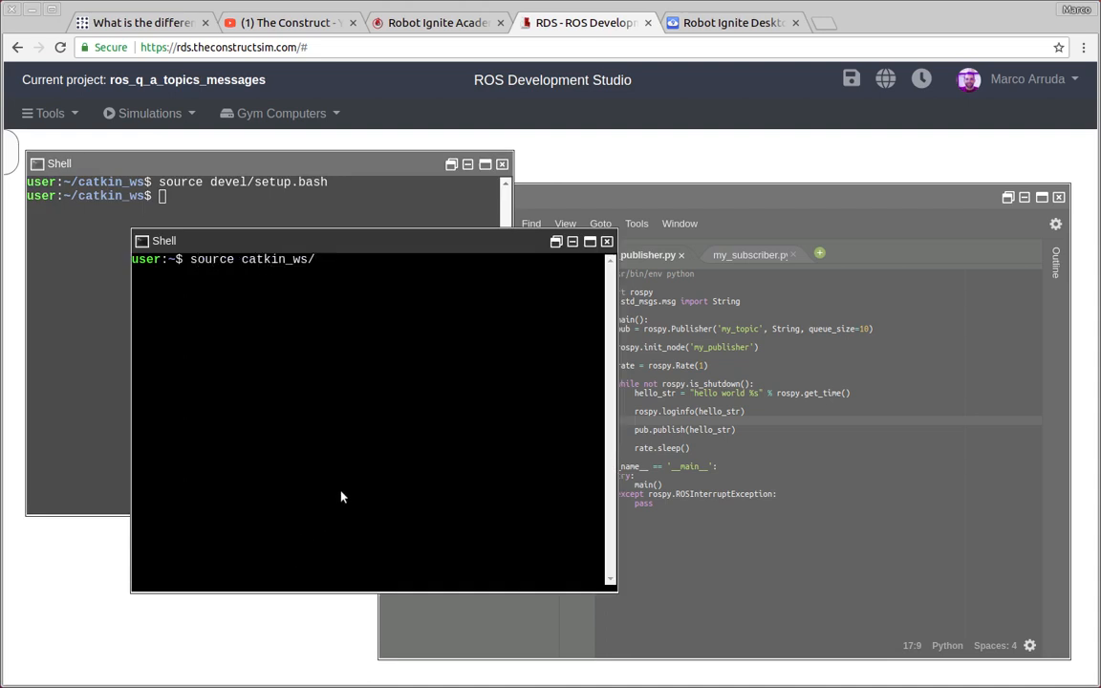
pyautogui.write('devel/setup.b')
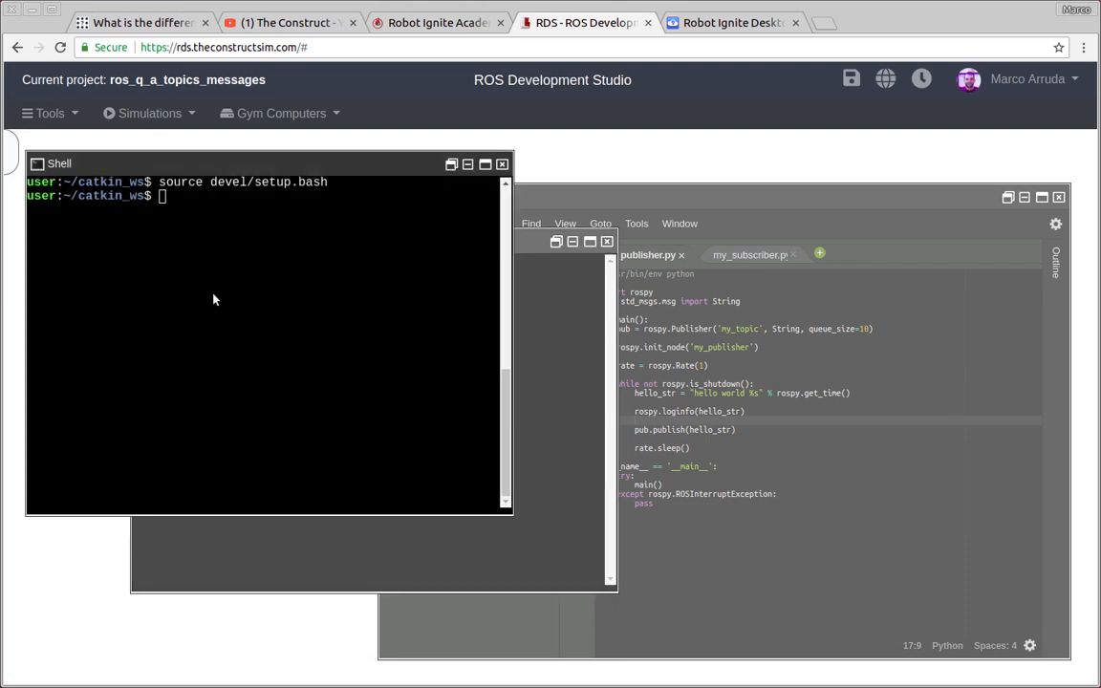
pyautogui.write('rosrun')
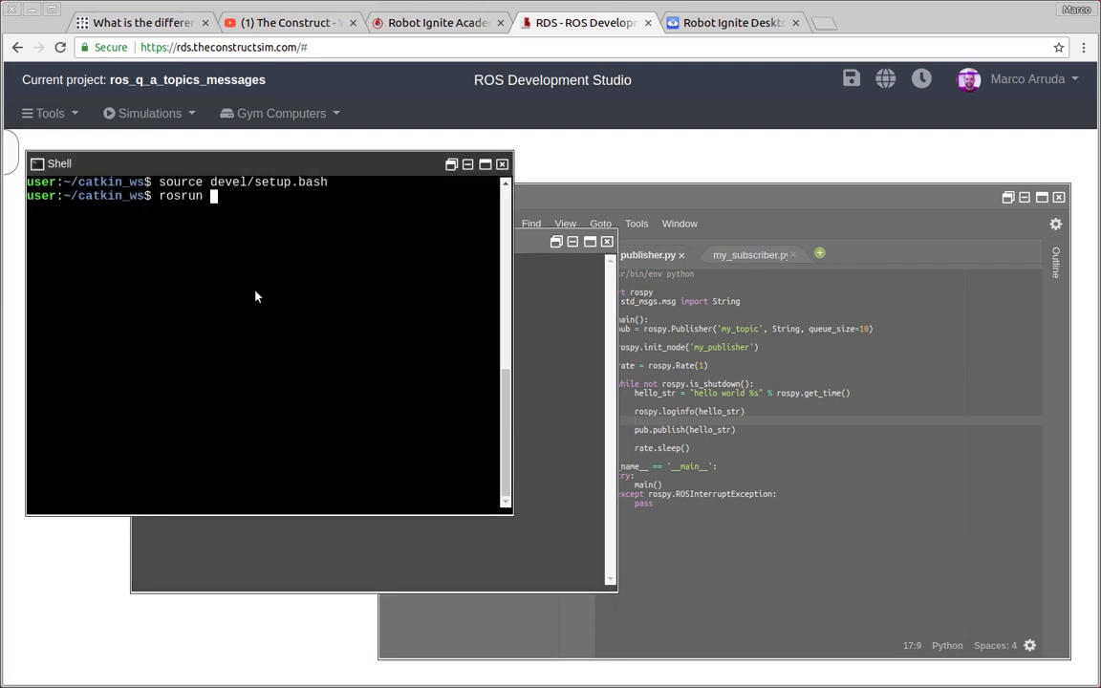
pyautogui.write('my_pk')
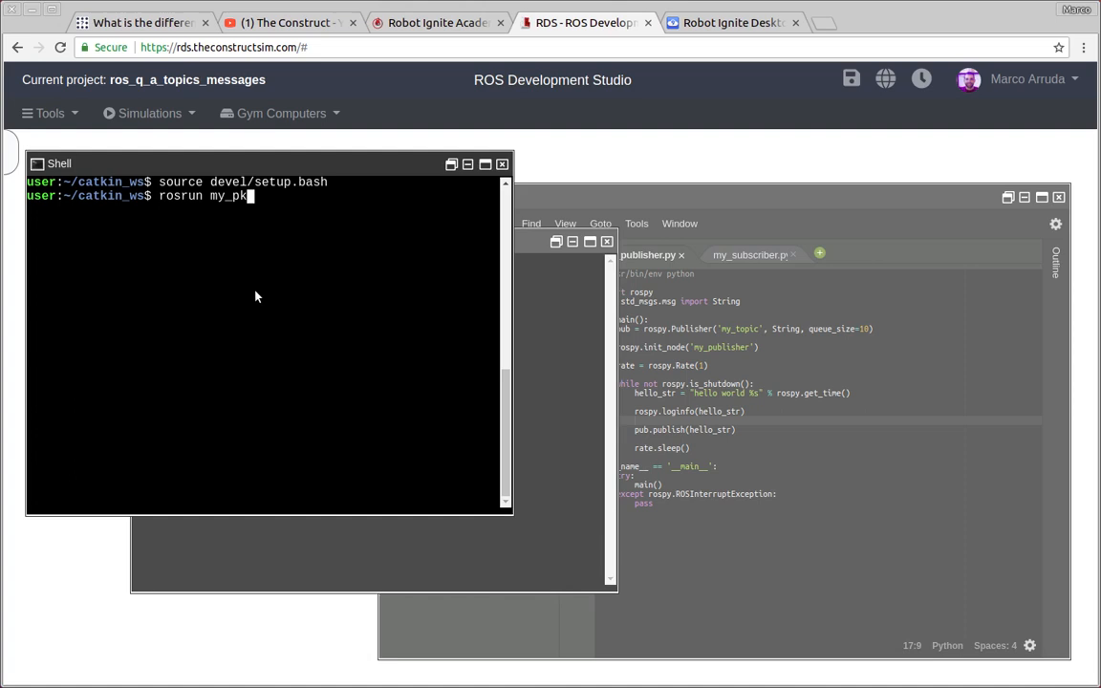
pyautogui.write('publisher.py')
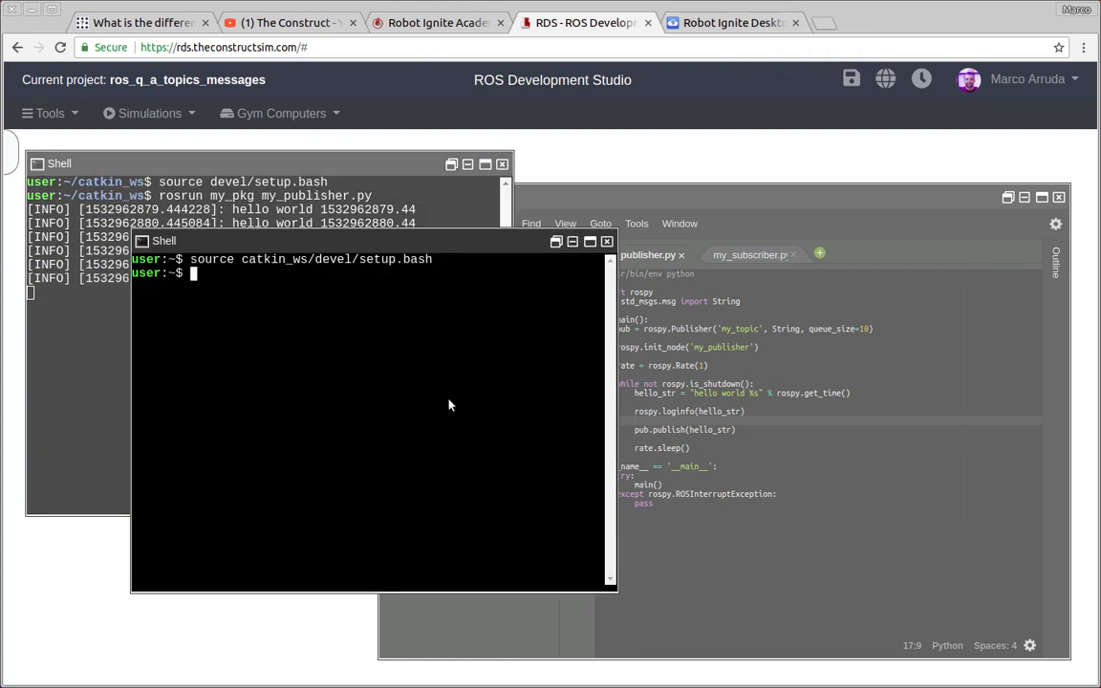
pyautogui.write('rqt_')
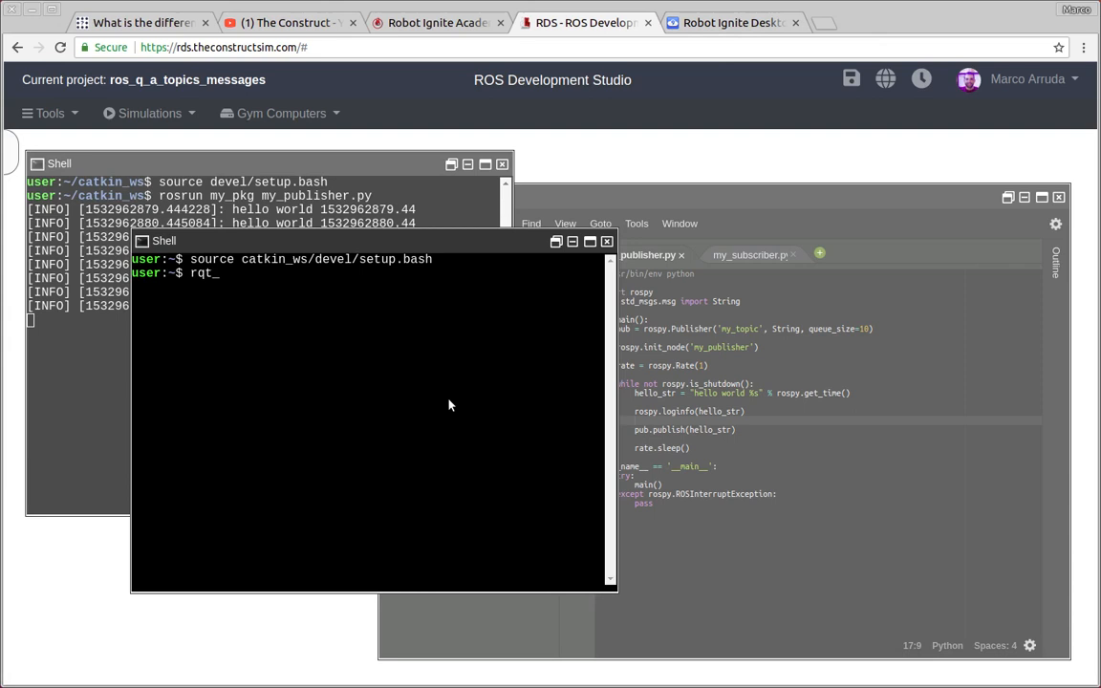
pyautogui.write('graph')
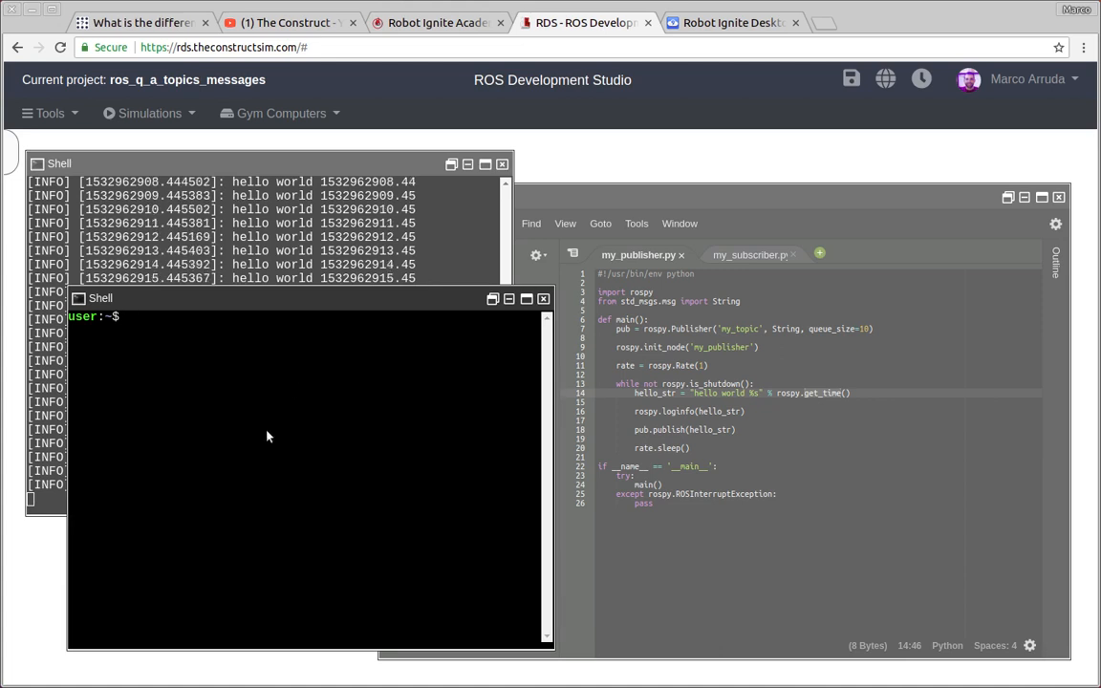
# Clear the half-typed command, source catkin_ws/devel/setup.bash, and run my_pkg my_subscriber.py.
pyautogui.press('ctrl+c')
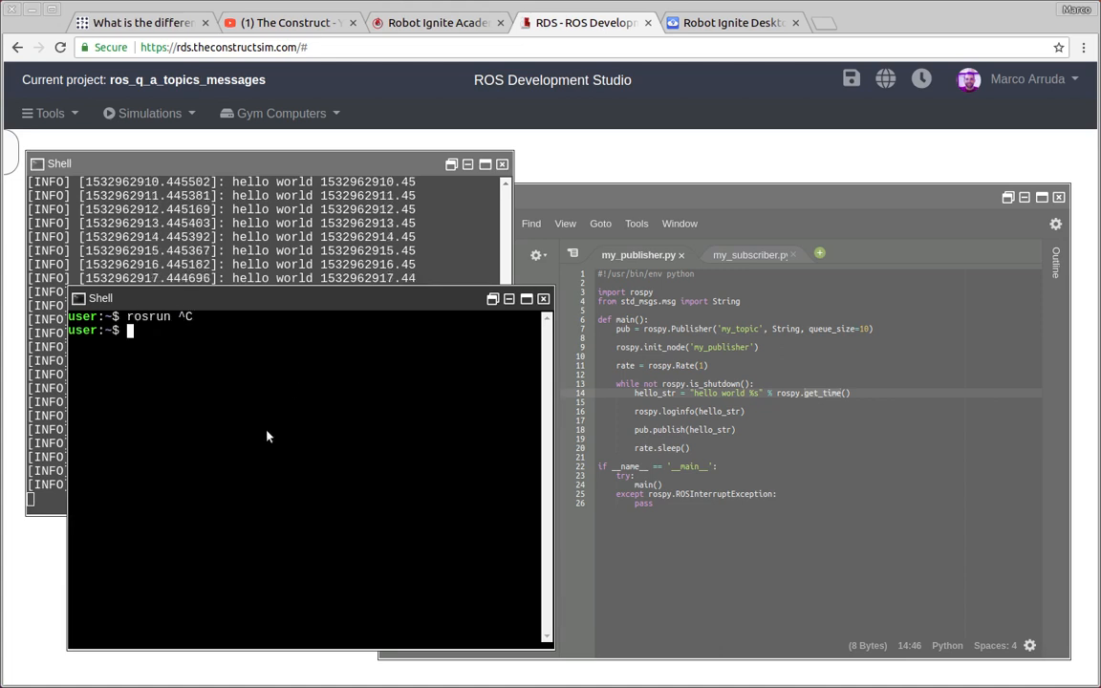
pyautogui.write('source d')
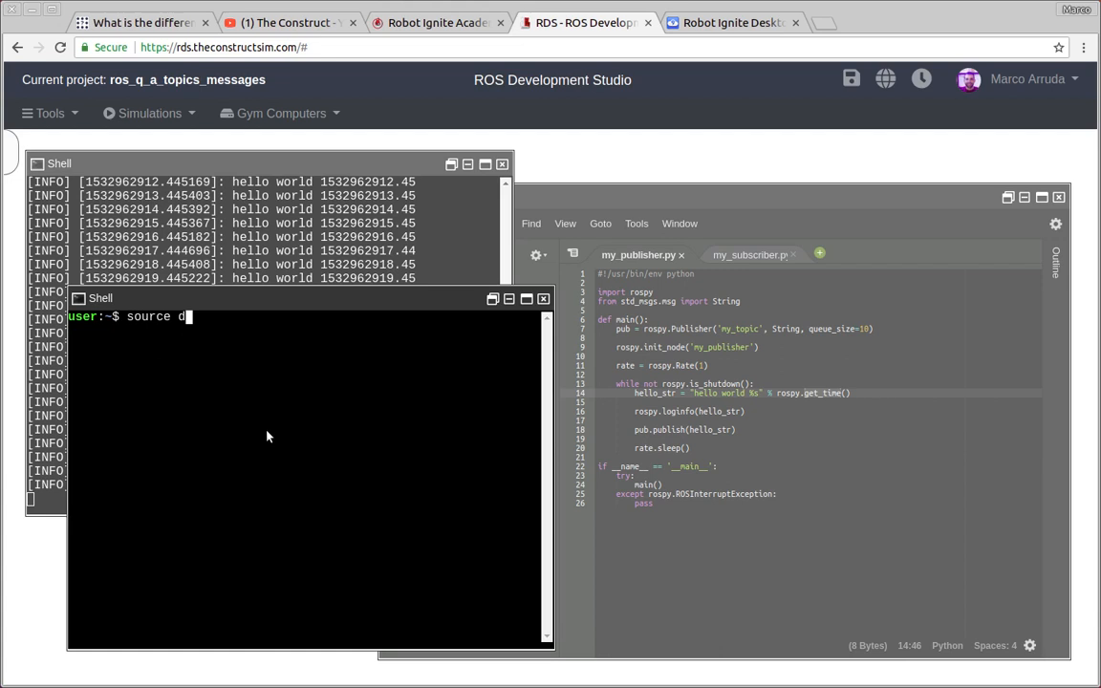
pyautogui.write('catkin_ws/devel/setup.bash')
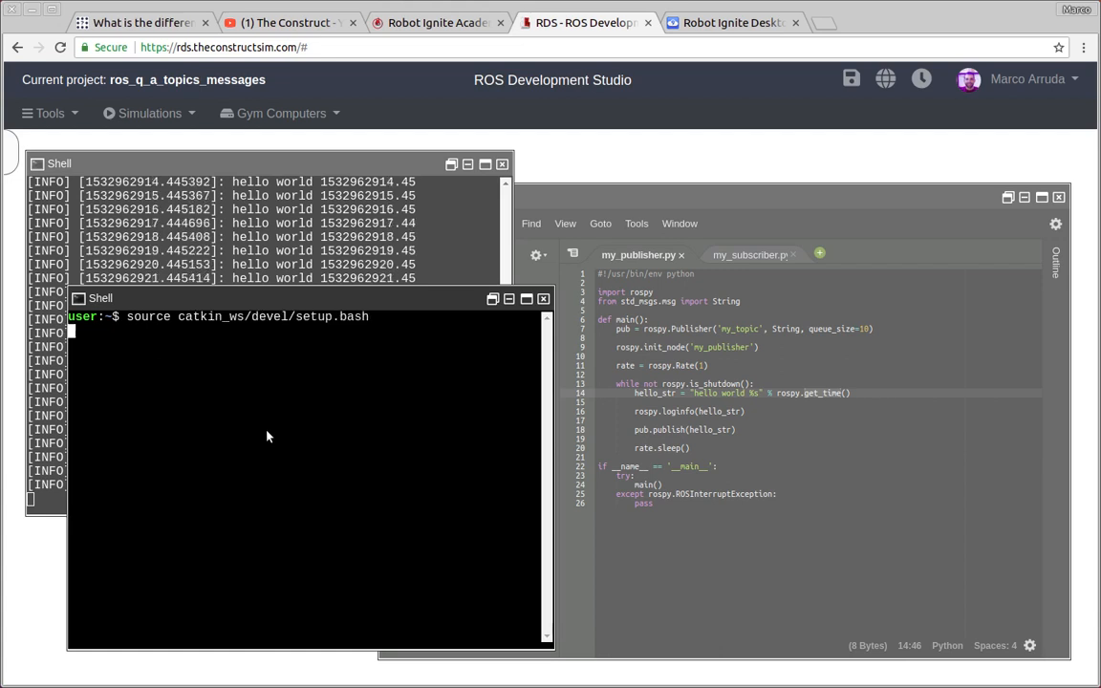
pyautogui.write('rosrun')
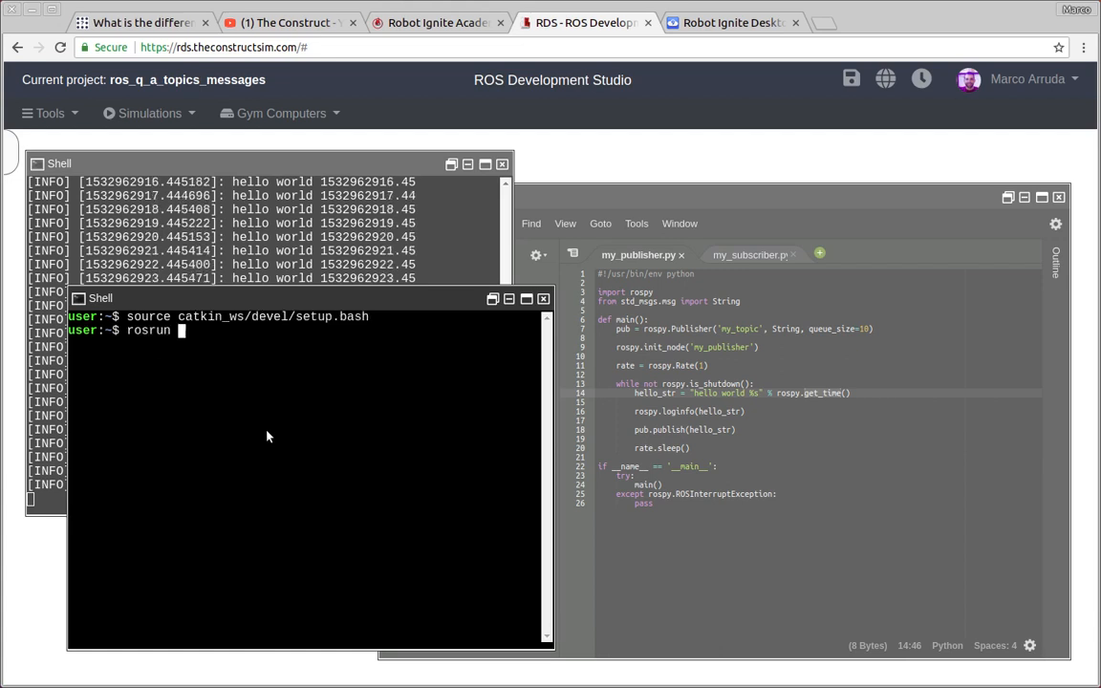
pyautogui.write('my')
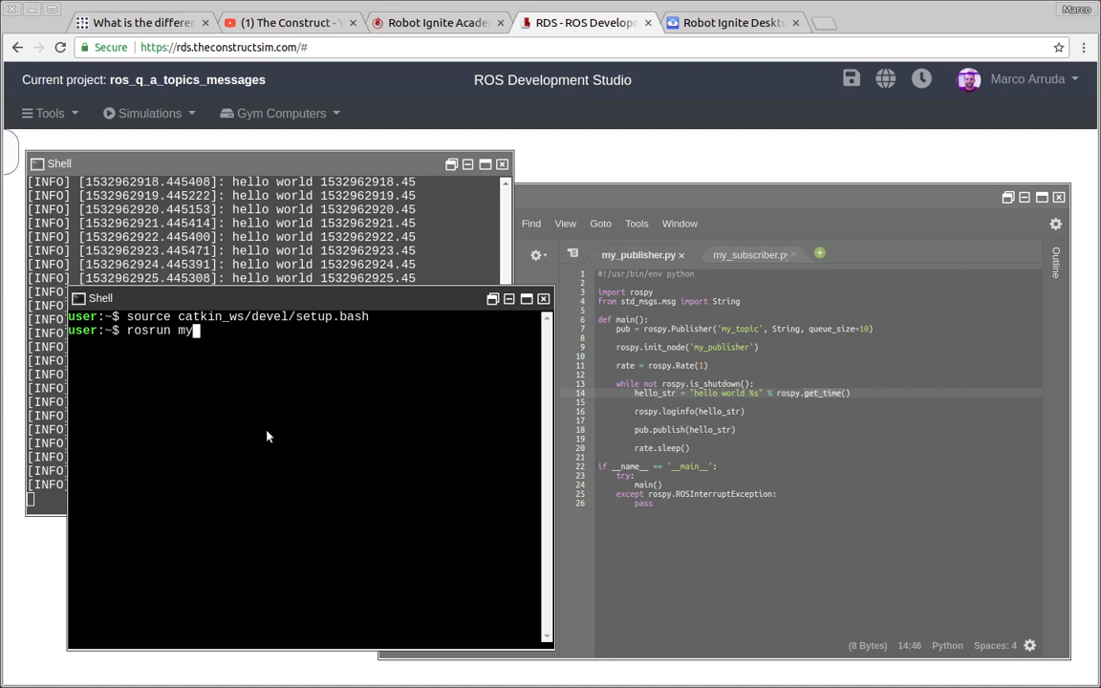
pyautogui.write('_pkg')
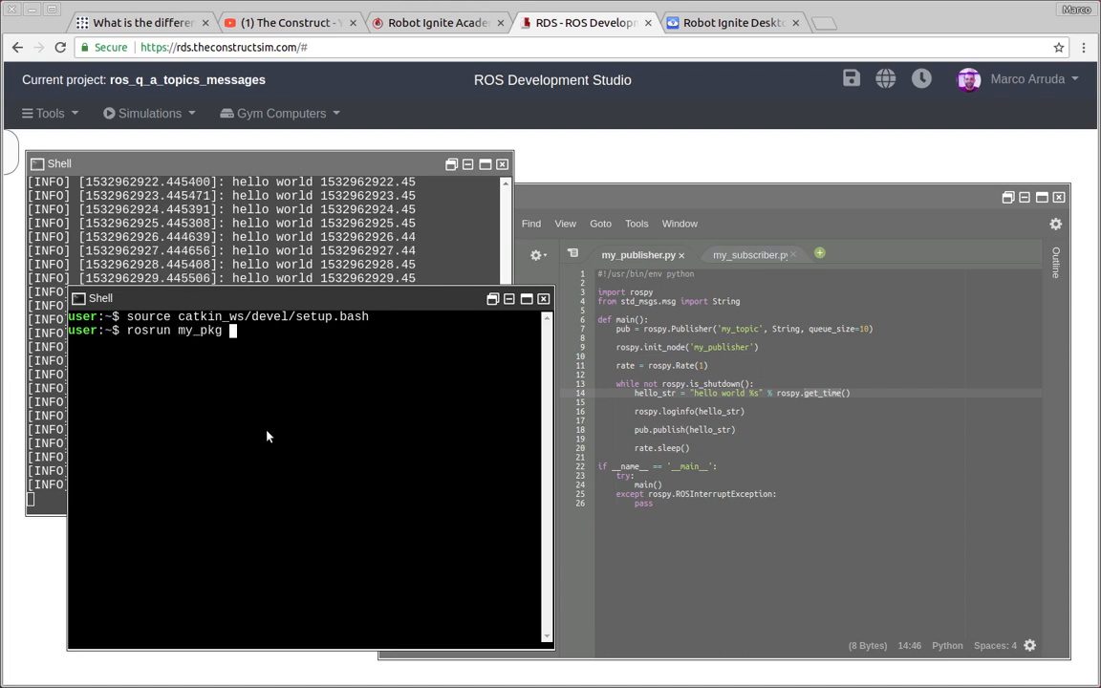
pyautogui.write('my_subscriber.py')
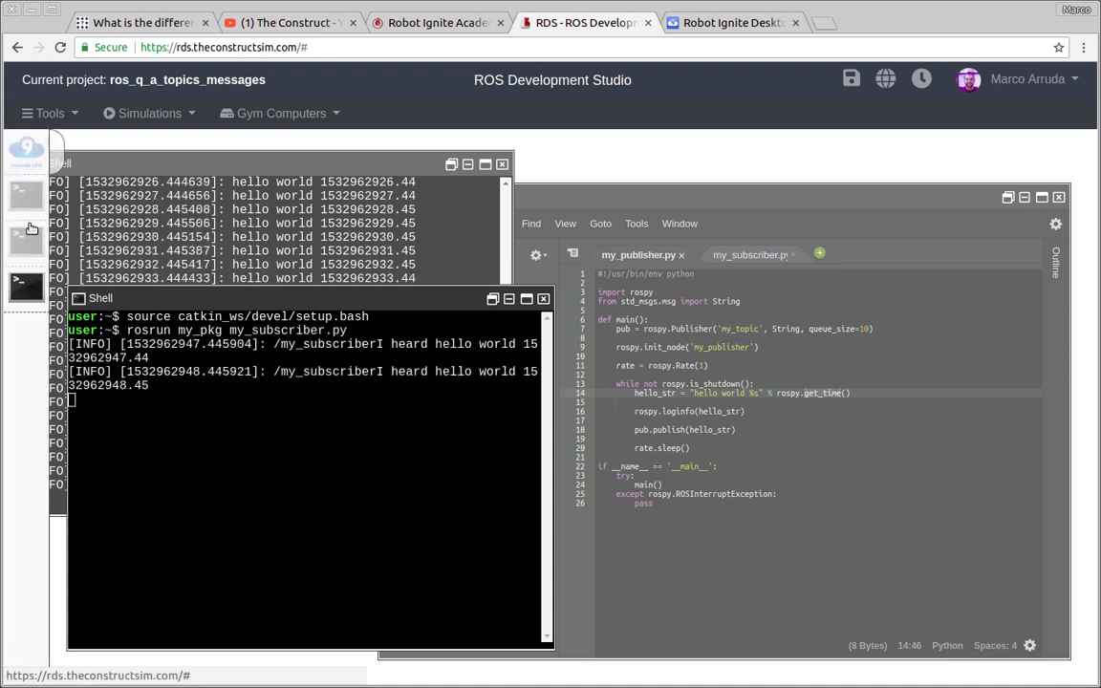
pyautogui.click(731, 22)
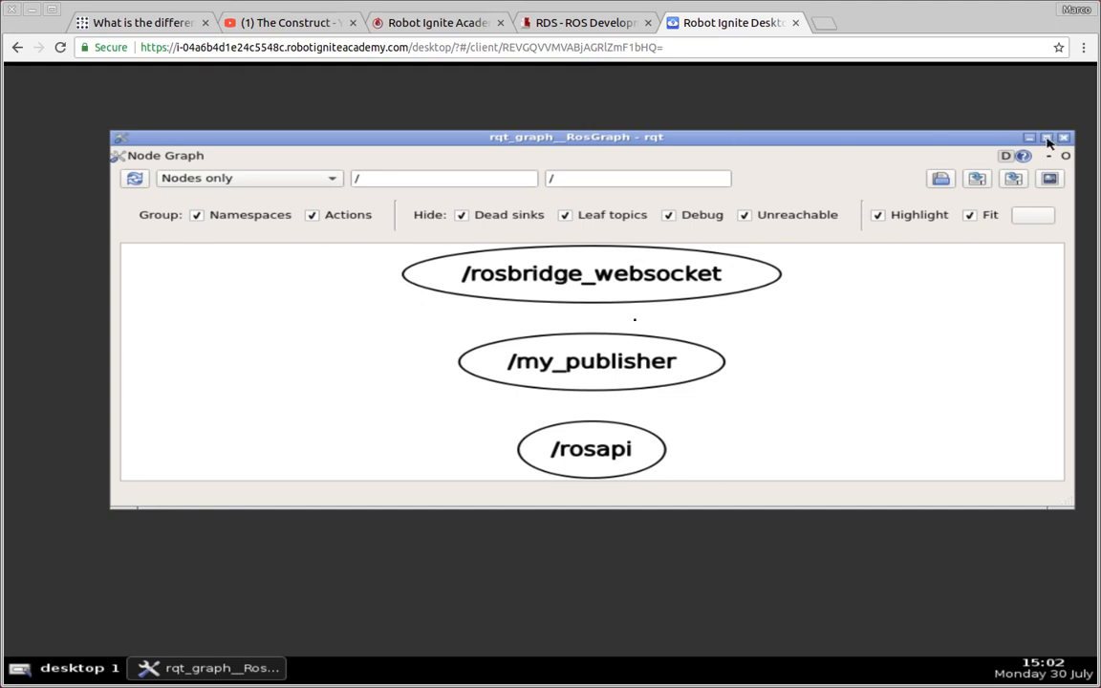
# Maximize the rqt_graph window and refresh it so my_subscriber appears.
pyautogui.click(1046, 137)
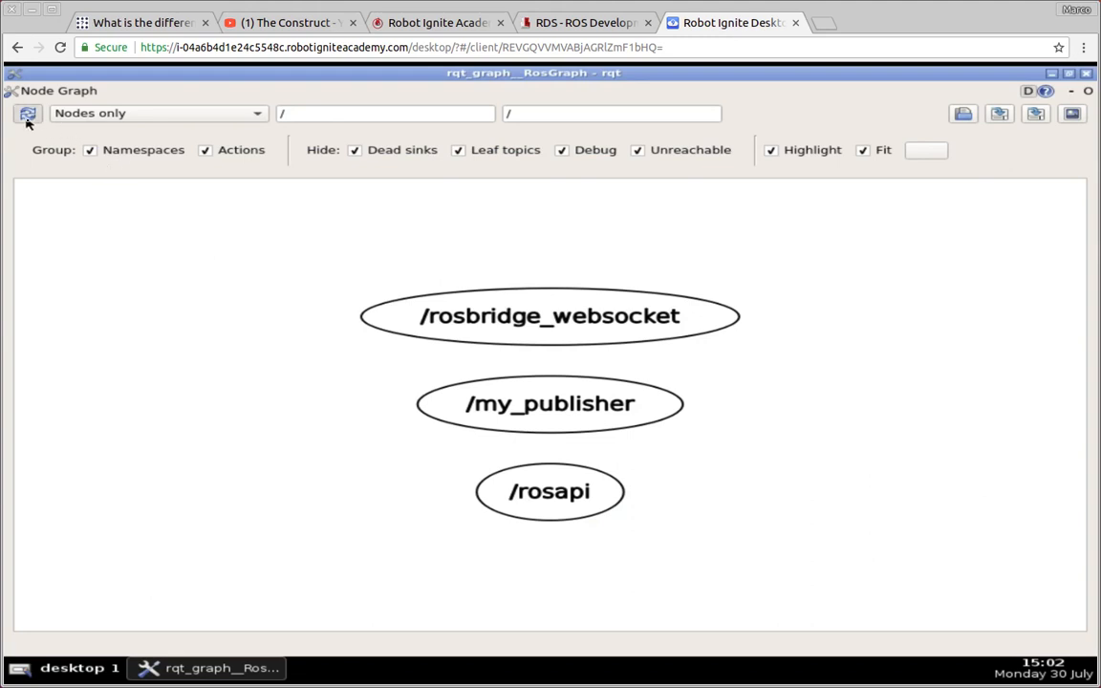
pyautogui.click(28, 113)
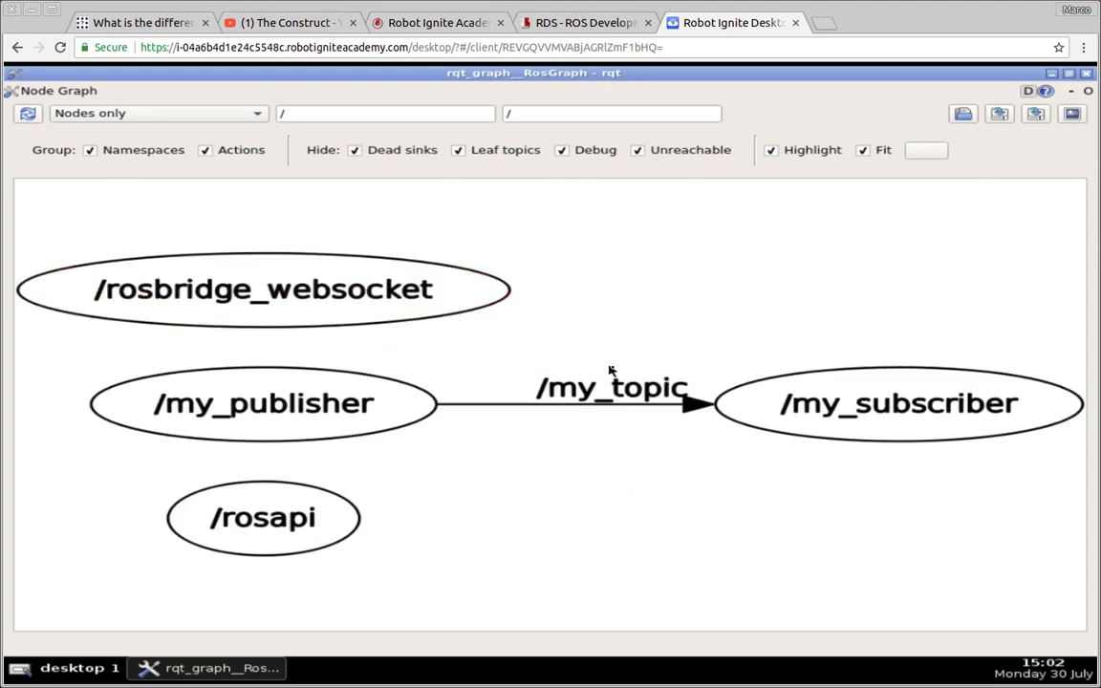
pyautogui.moveTo(425, 314)
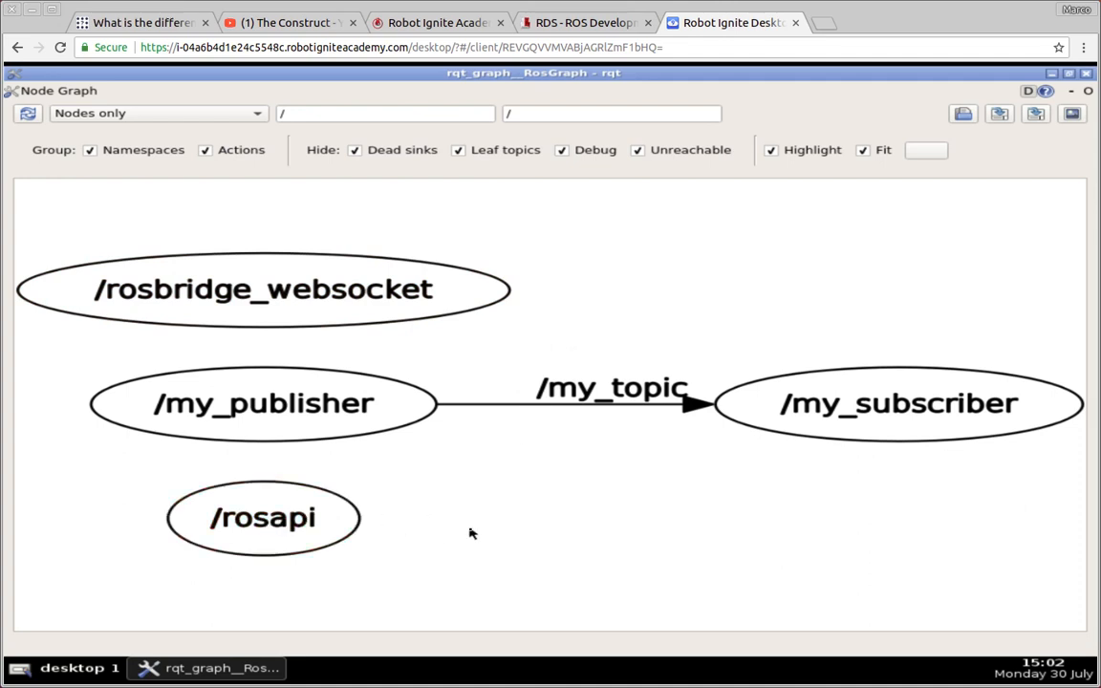
pyautogui.moveTo(468, 527)
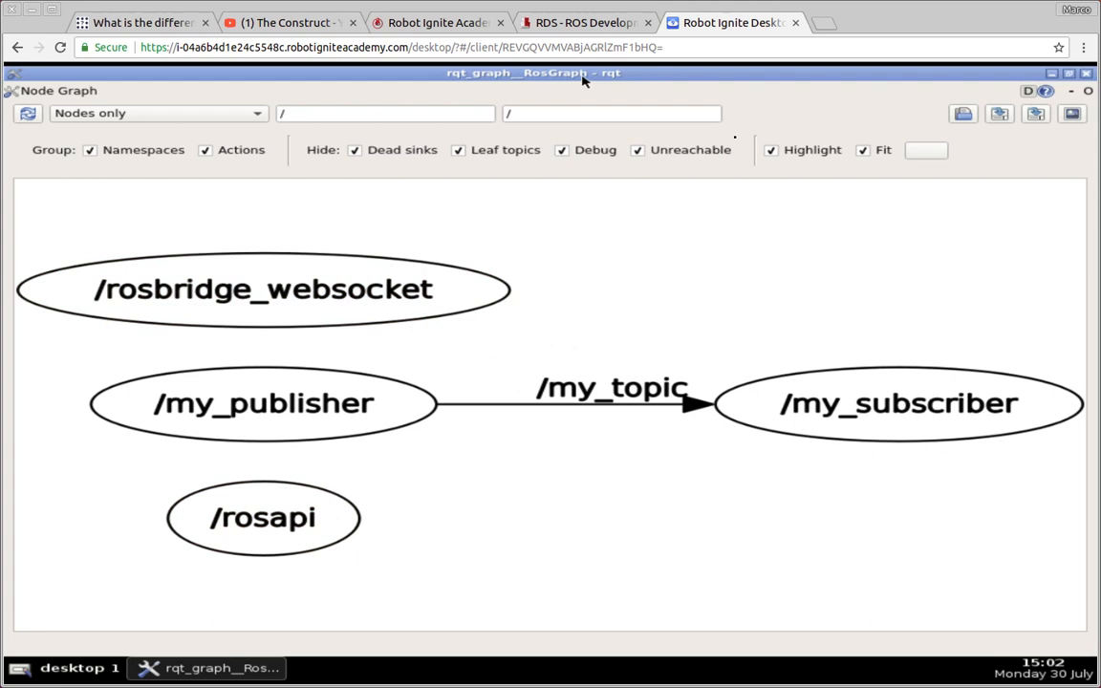
pyautogui.click(153, 113)
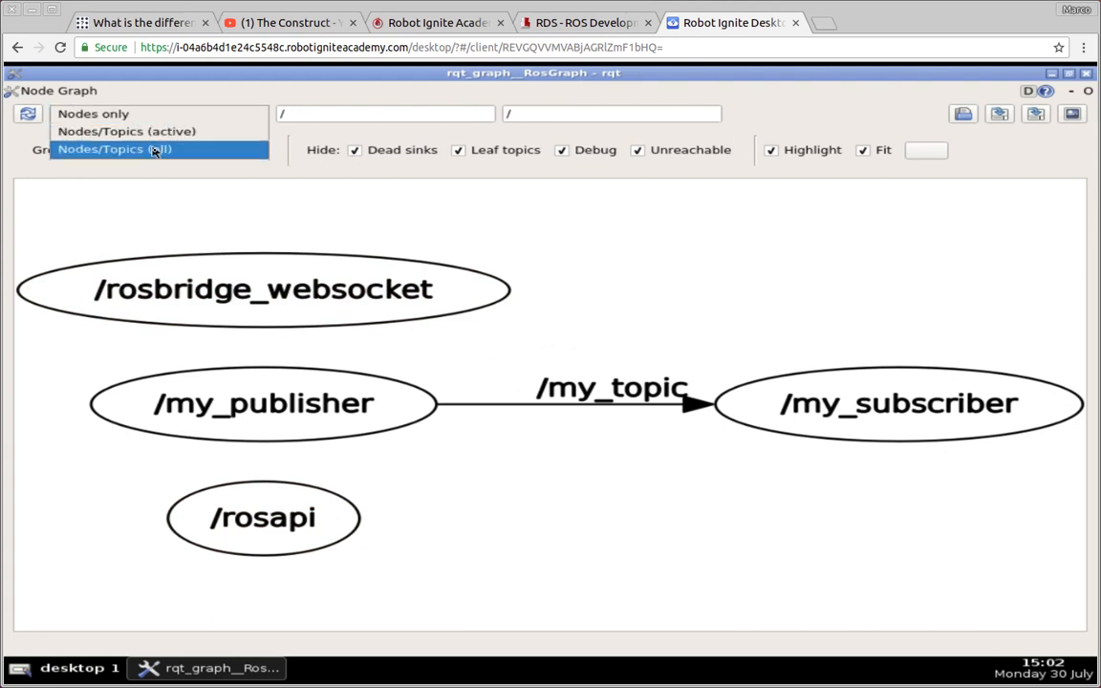
# Switch rqt_graph to Nodes/Topics (all) mode, then return to the RDS shells.
pyautogui.click(114, 150)
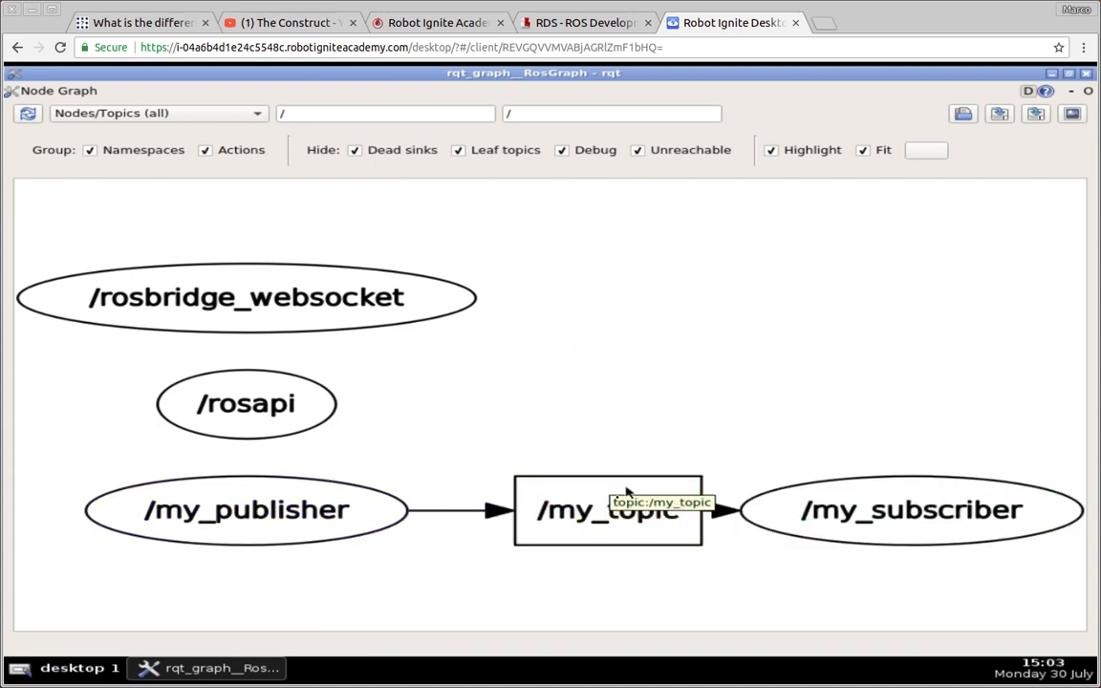
pyautogui.moveTo(536, 437)
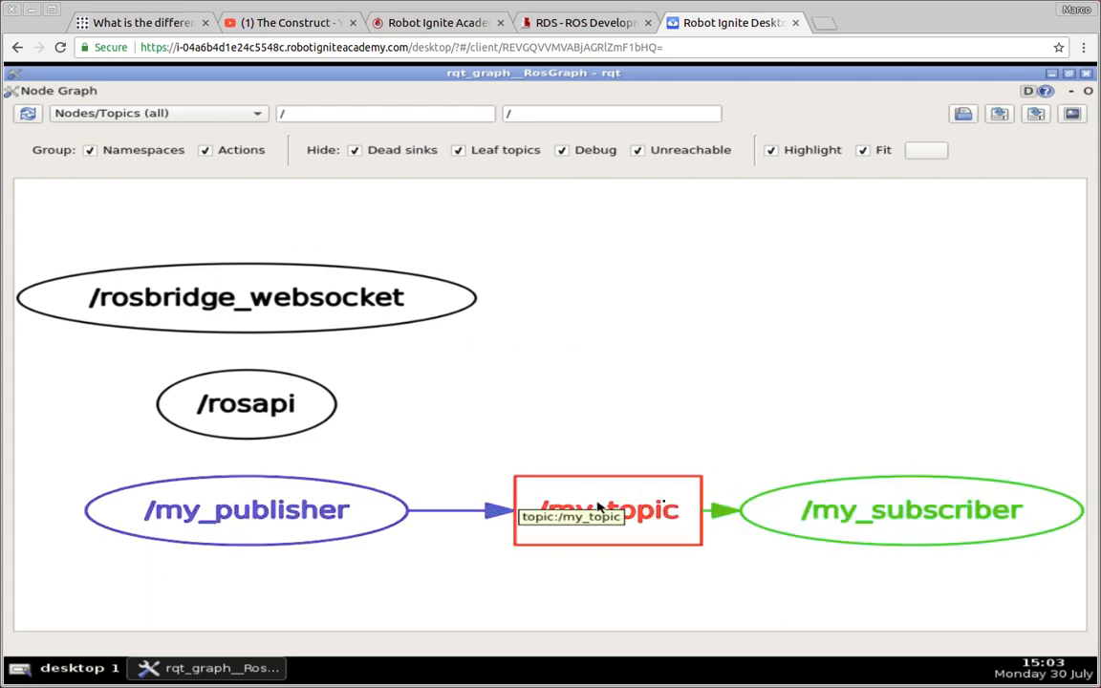
pyautogui.moveTo(669, 371)
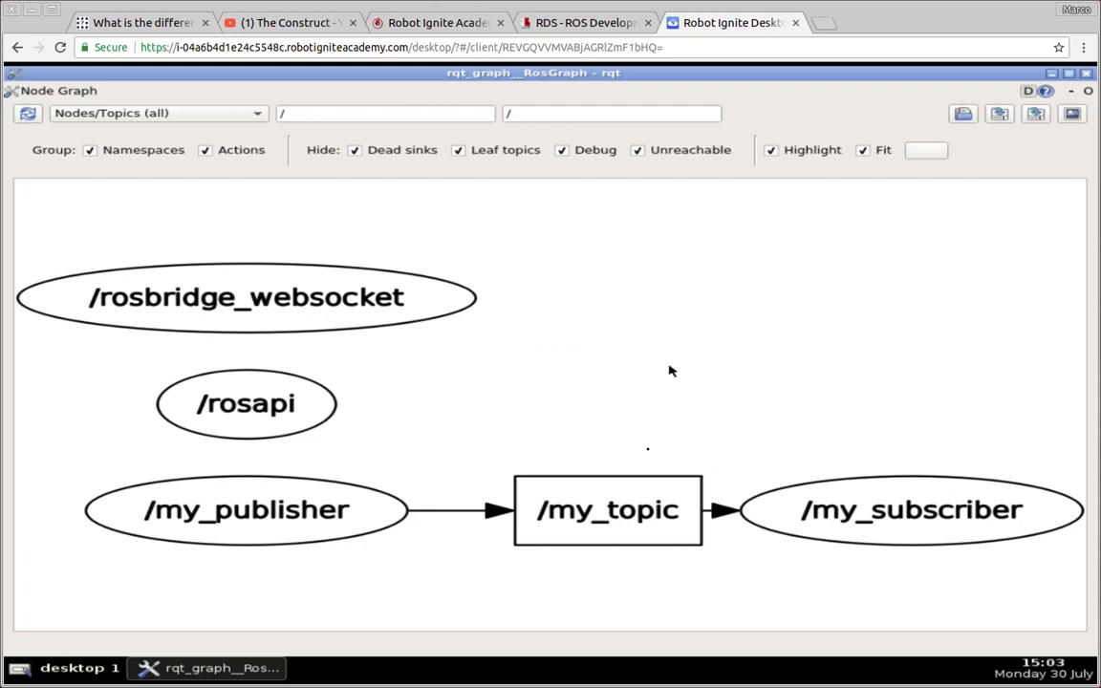
pyautogui.moveTo(873, 476)
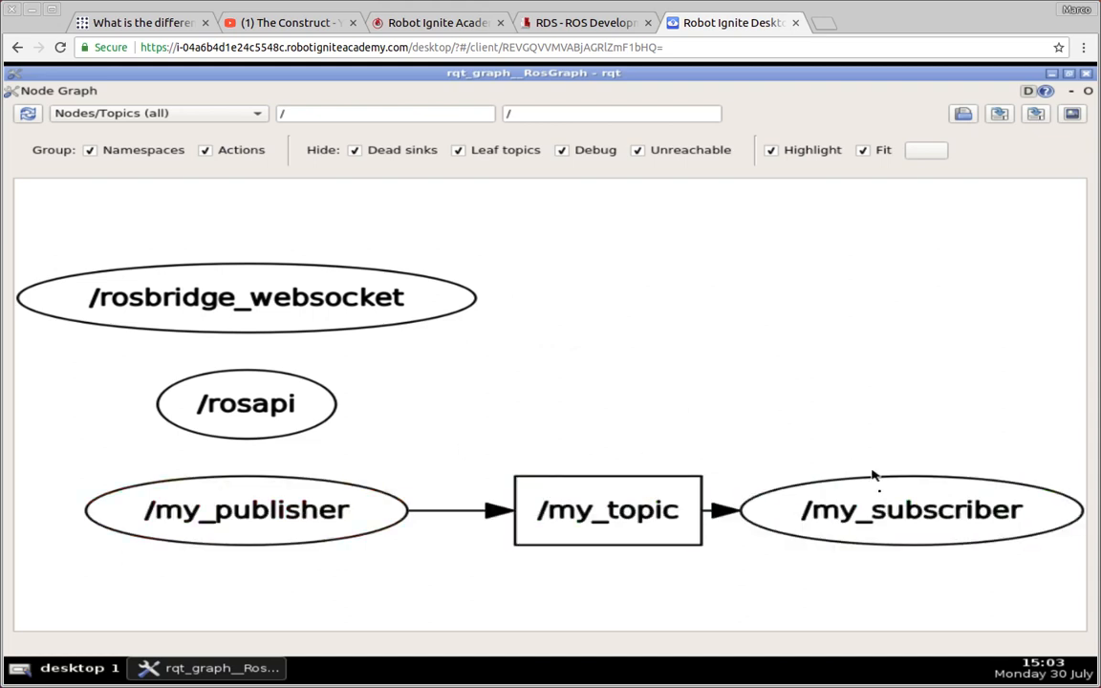
pyautogui.moveTo(884, 438)
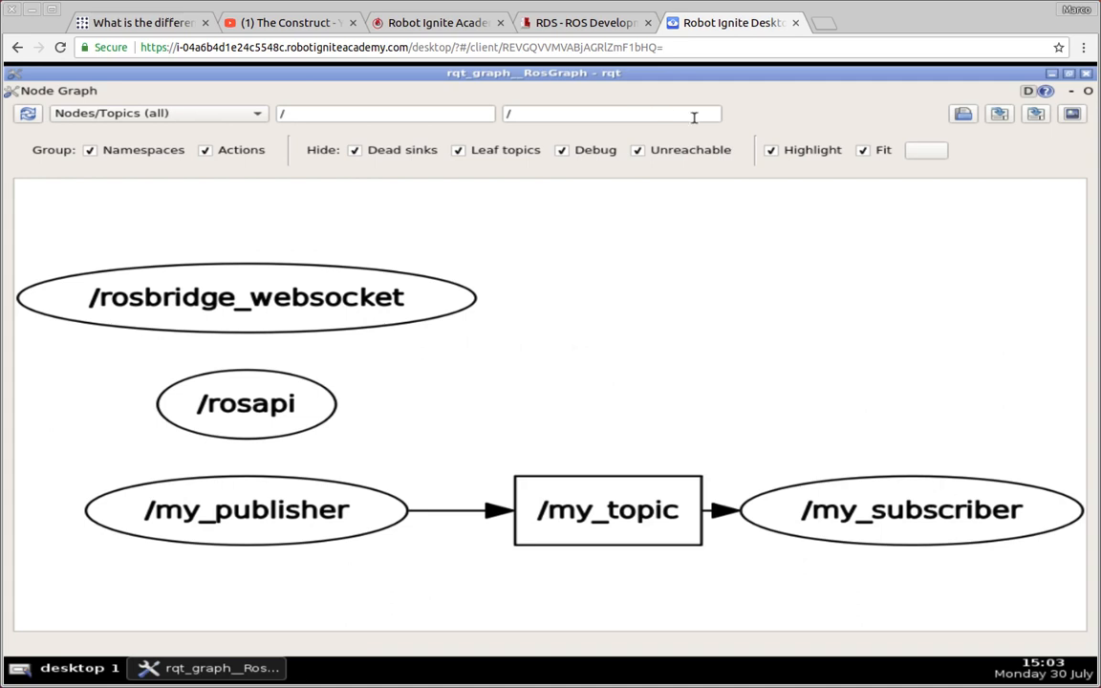
pyautogui.moveTo(681, 362)
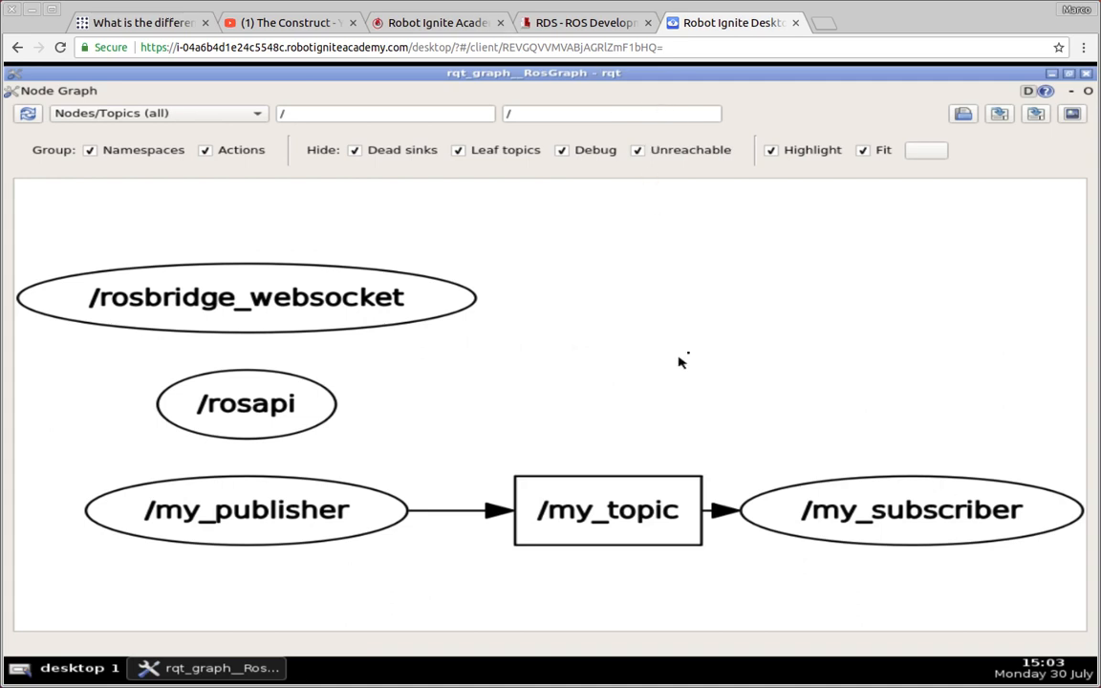
pyautogui.moveTo(664, 364)
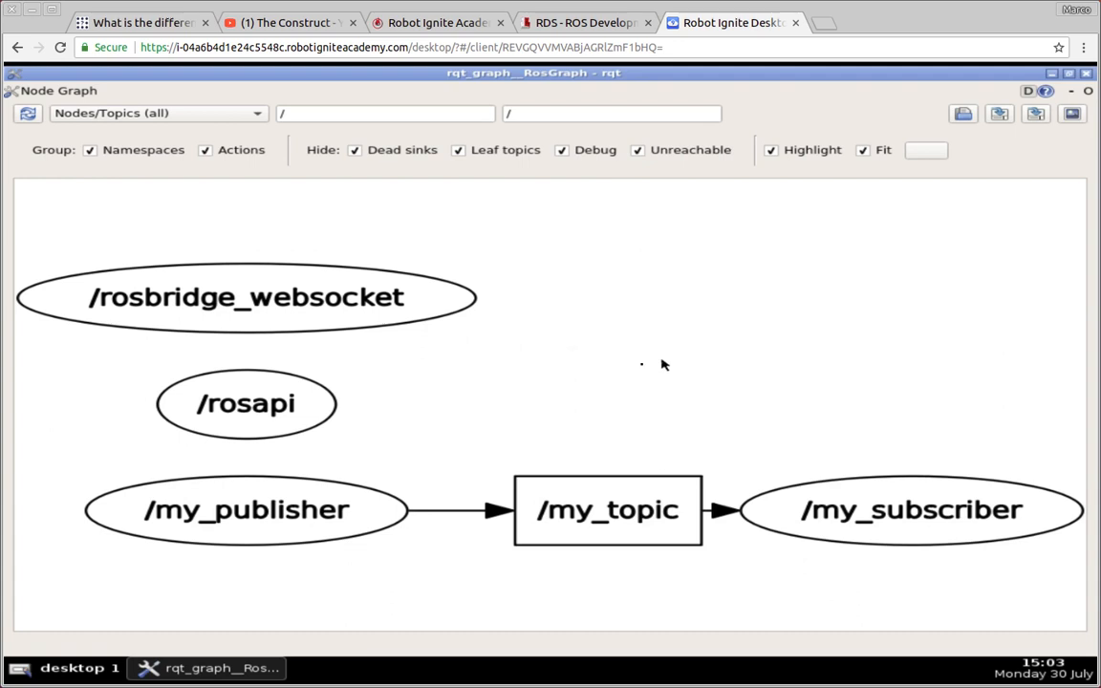
pyautogui.moveTo(529, 383)
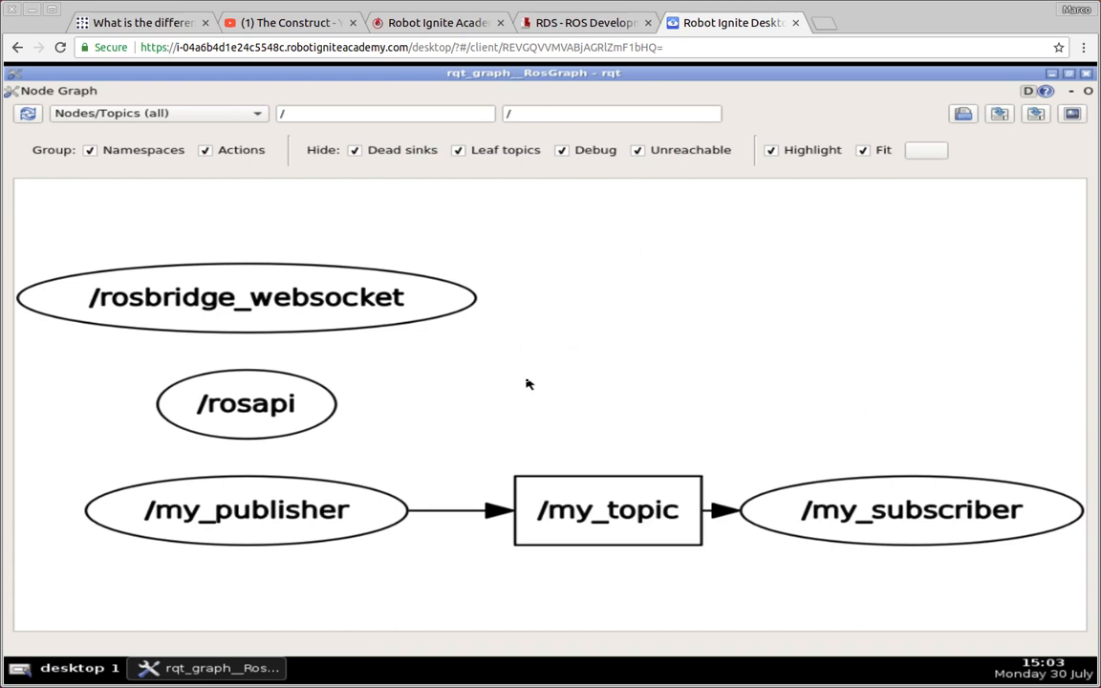
pyautogui.moveTo(595, 613)
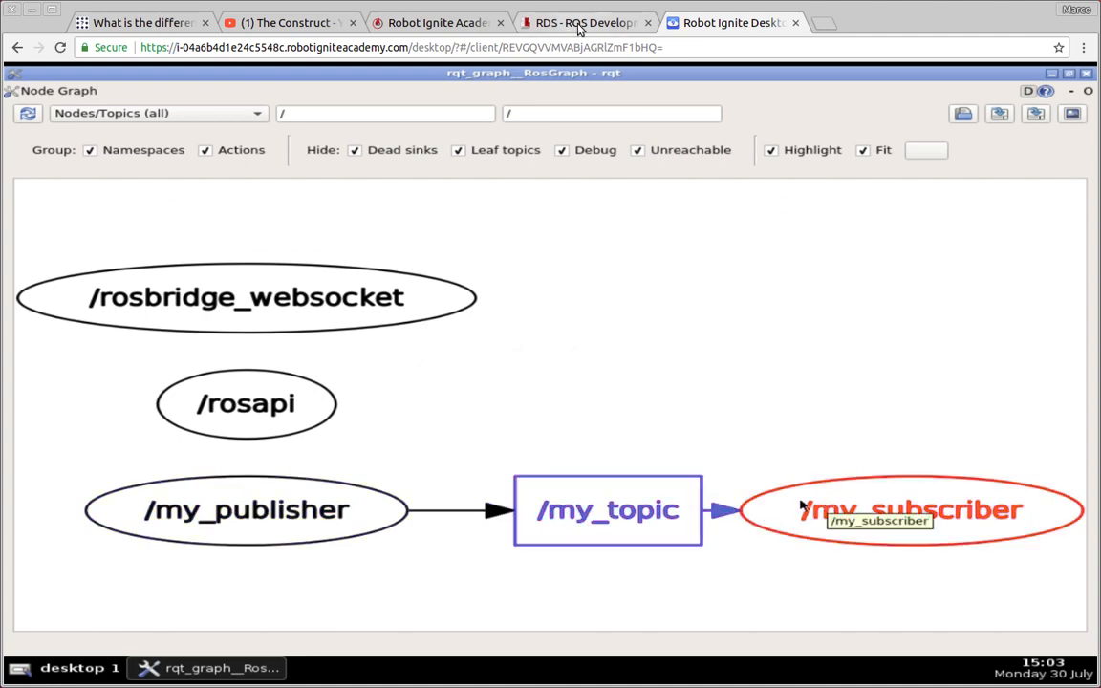
pyautogui.click(583, 22)
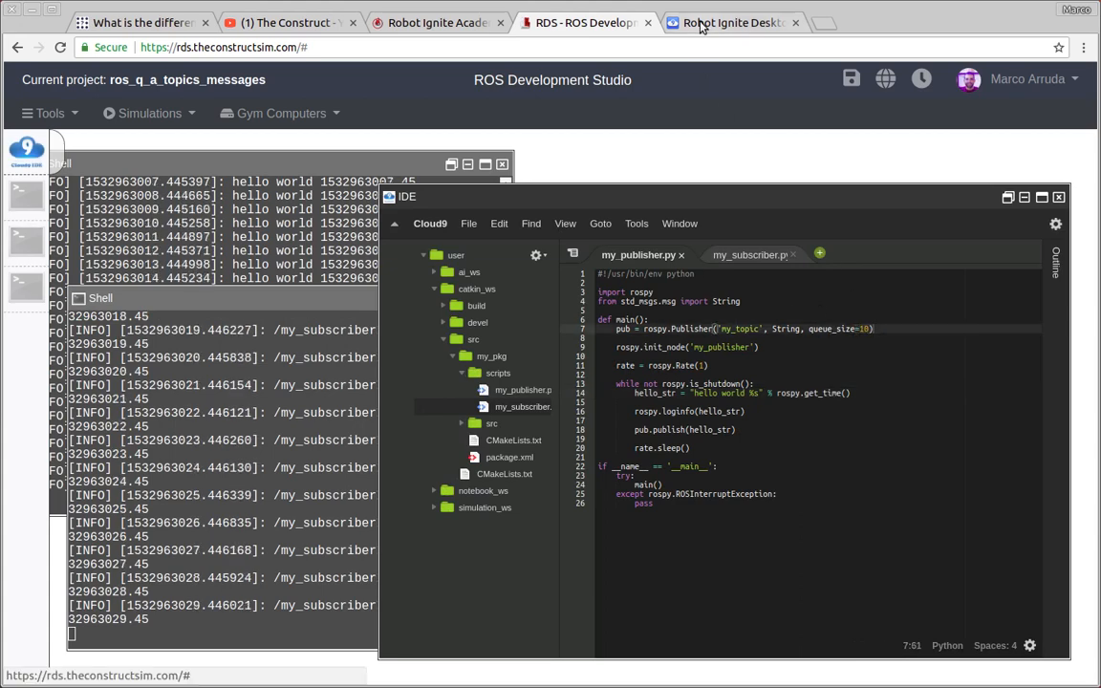
# Check the subscriber's hello world output in the shells, then return to rqt_graph.
pyautogui.click(731, 22)
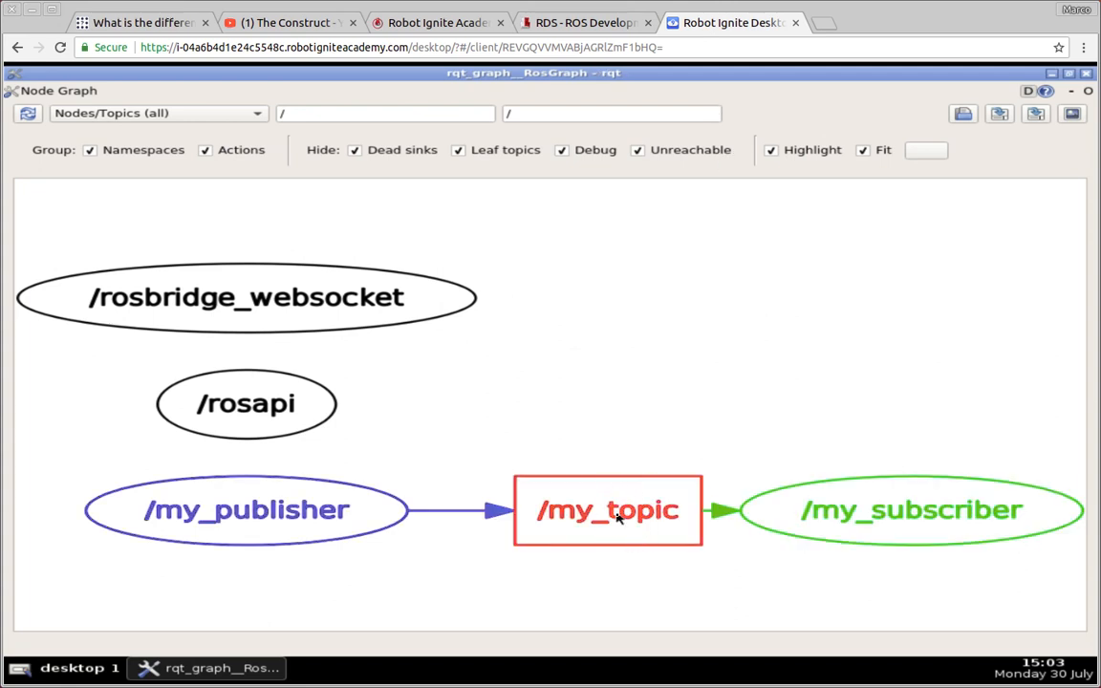
pyautogui.moveTo(608, 521)
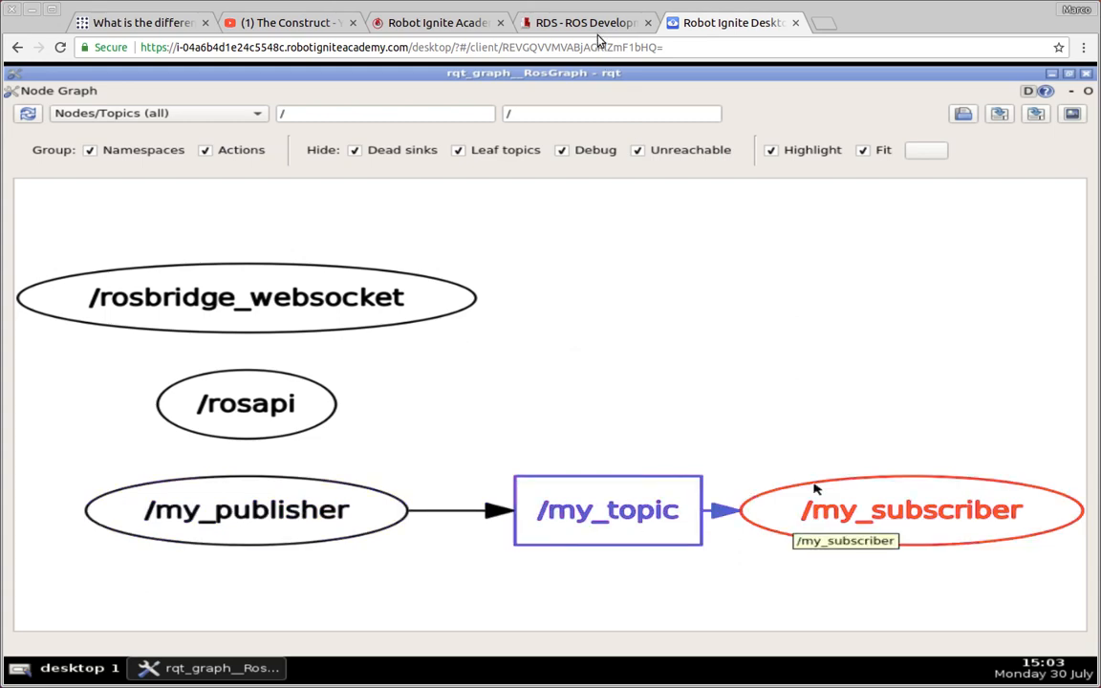
pyautogui.click(585, 22)
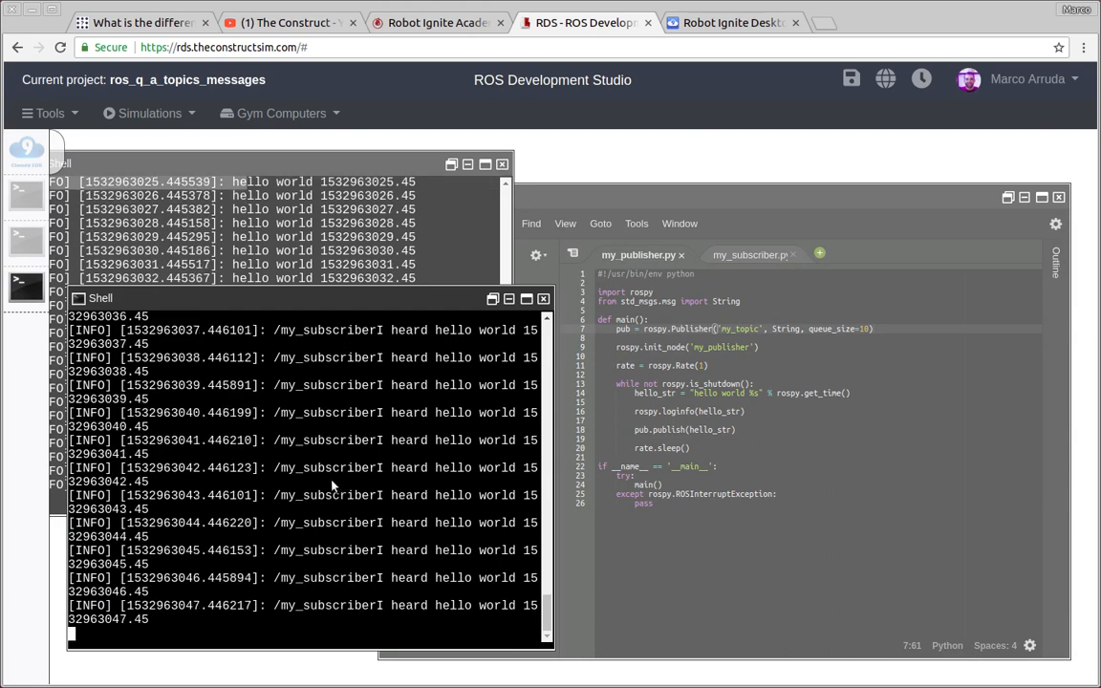
pyautogui.moveTo(731, 22)
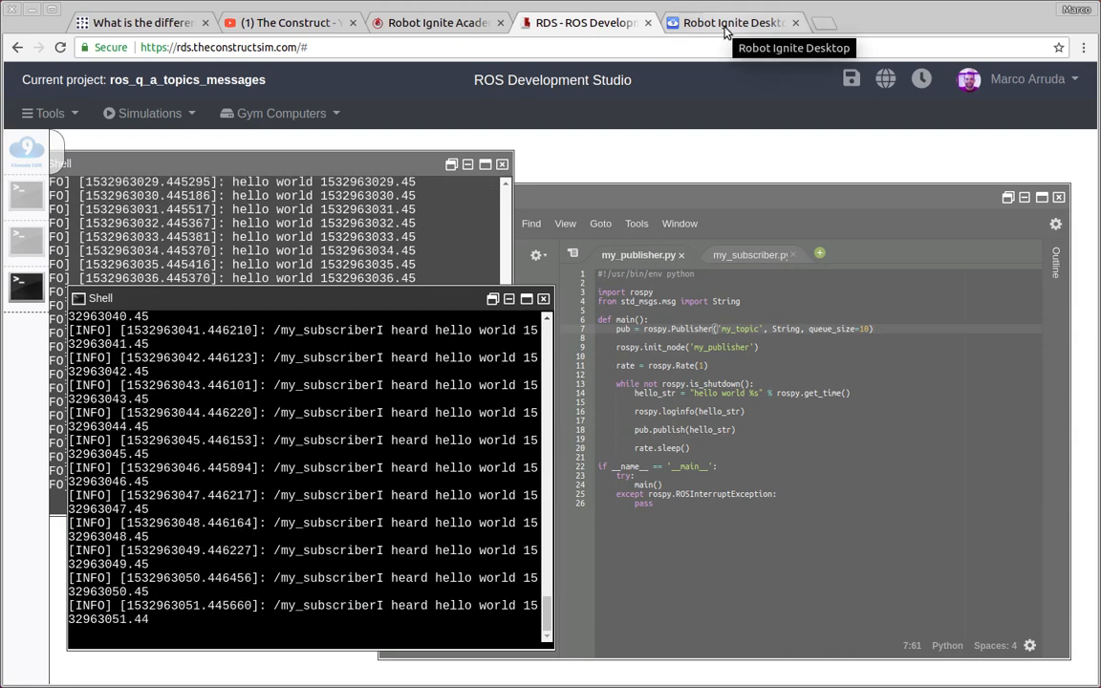
pyautogui.click(731, 22)
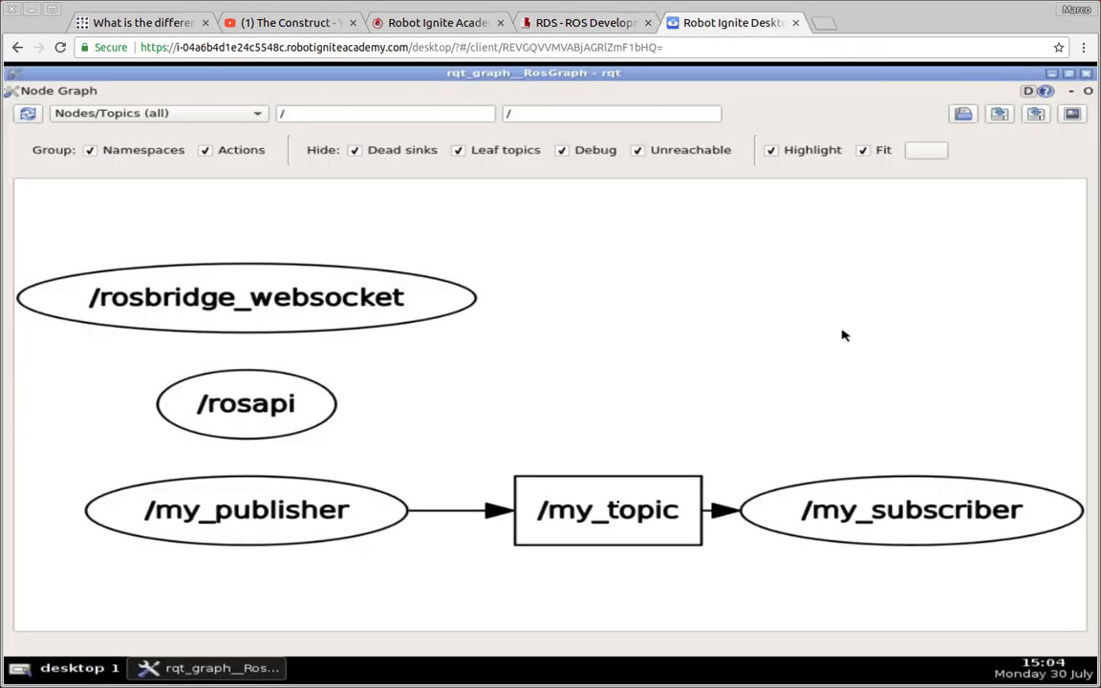
pyautogui.moveTo(608, 497)
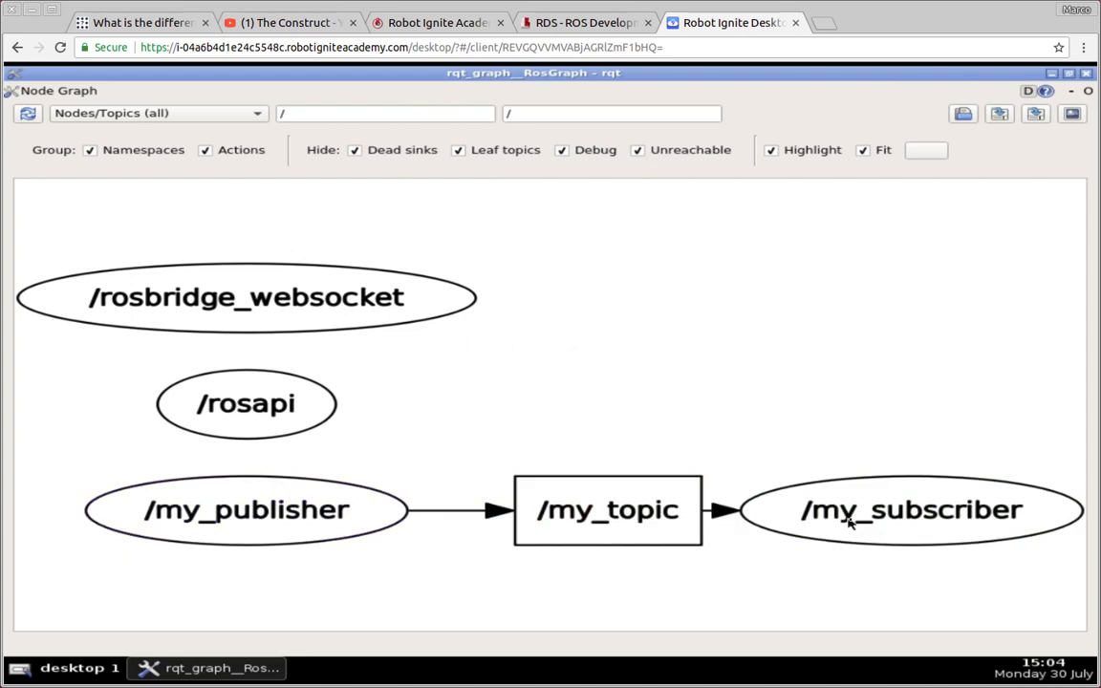
pyautogui.moveTo(600, 23)
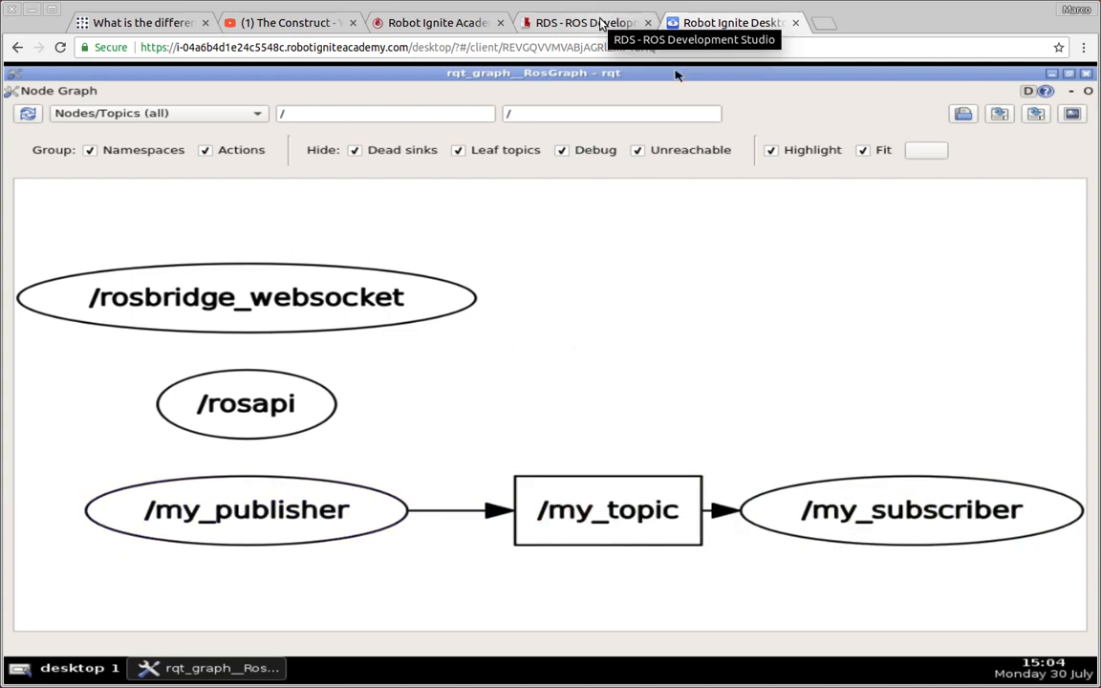